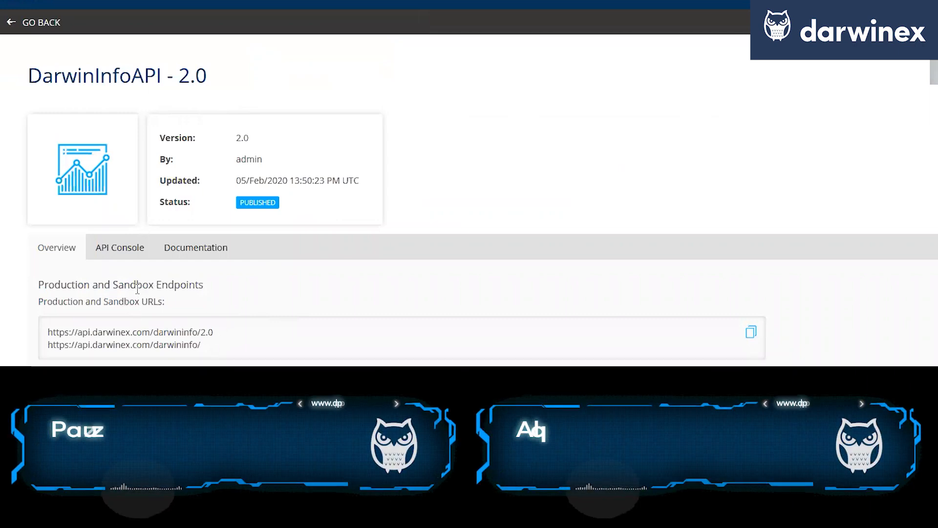
# - Review the DarwinInfoAPI console's access-token notice and its products, candles and history endpoints
pyautogui.doubleClick(130, 332)
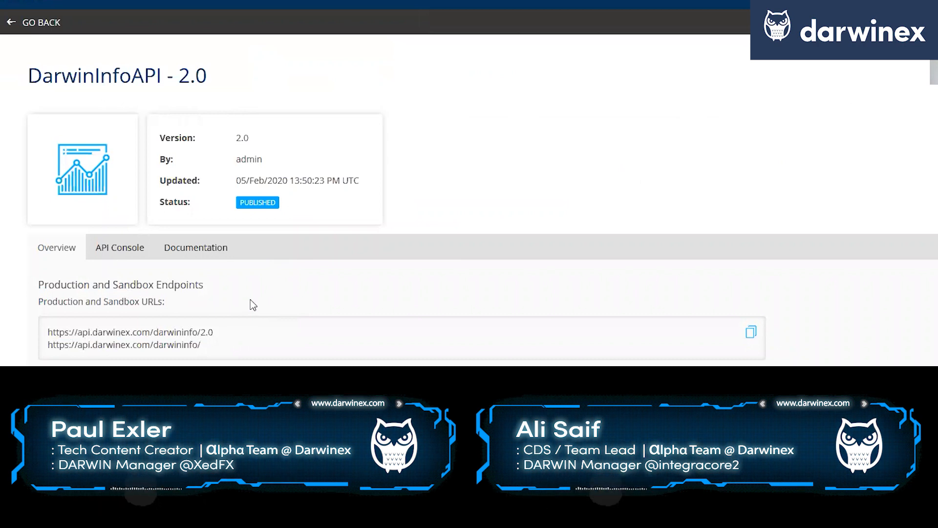
pyautogui.moveTo(214, 327)
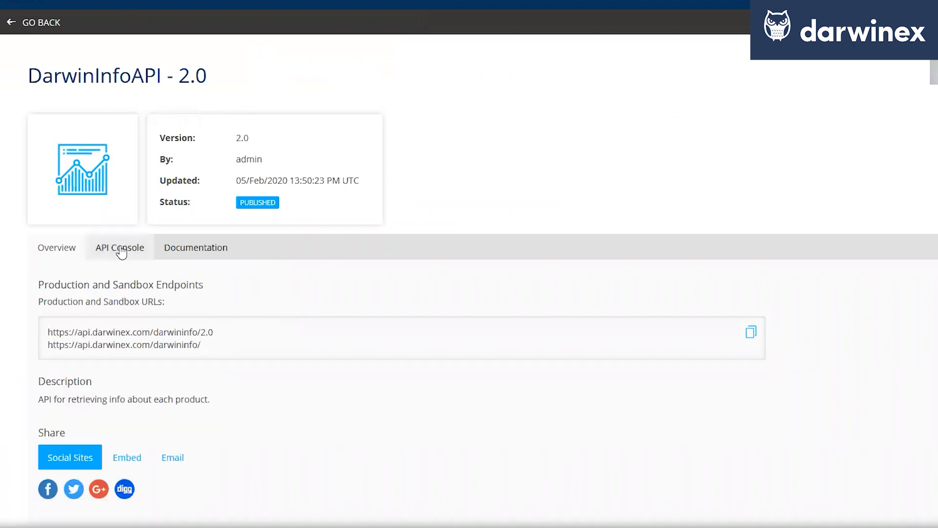
pyautogui.click(119, 247)
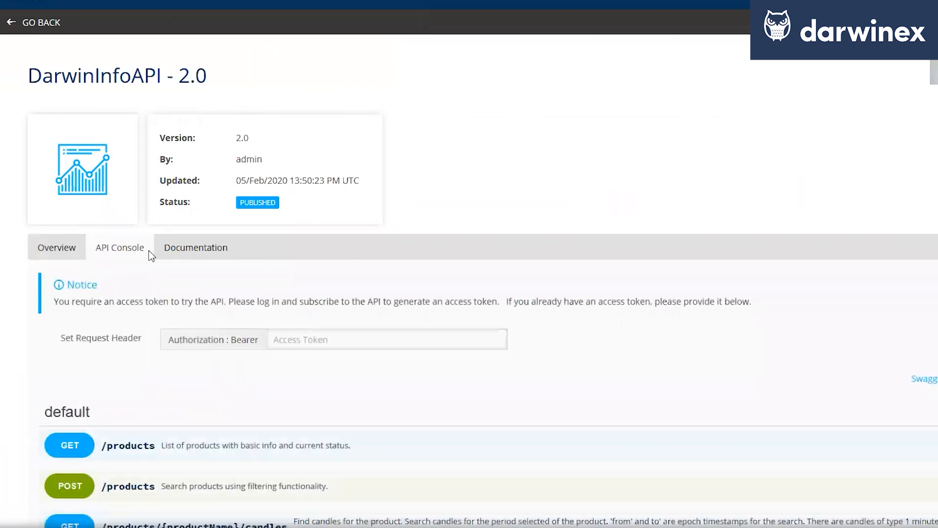
pyautogui.scroll(-3)
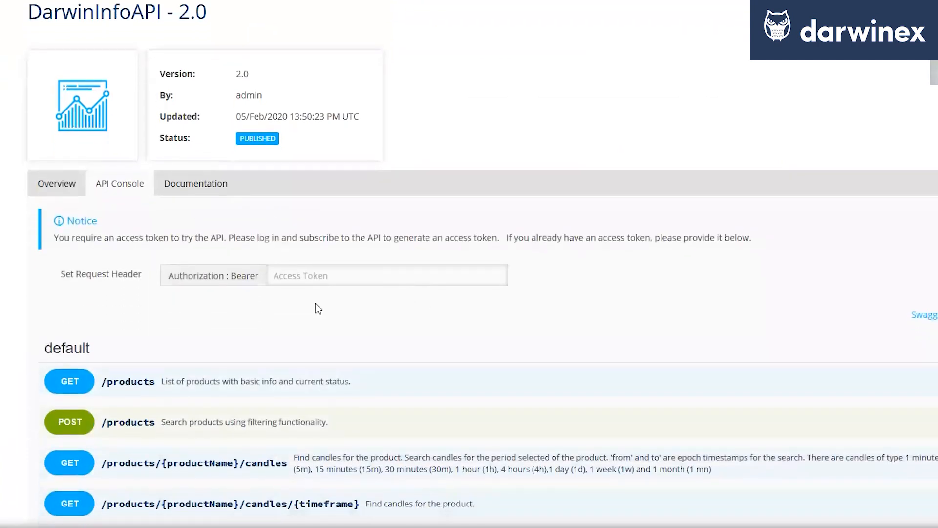
pyautogui.scroll(-3)
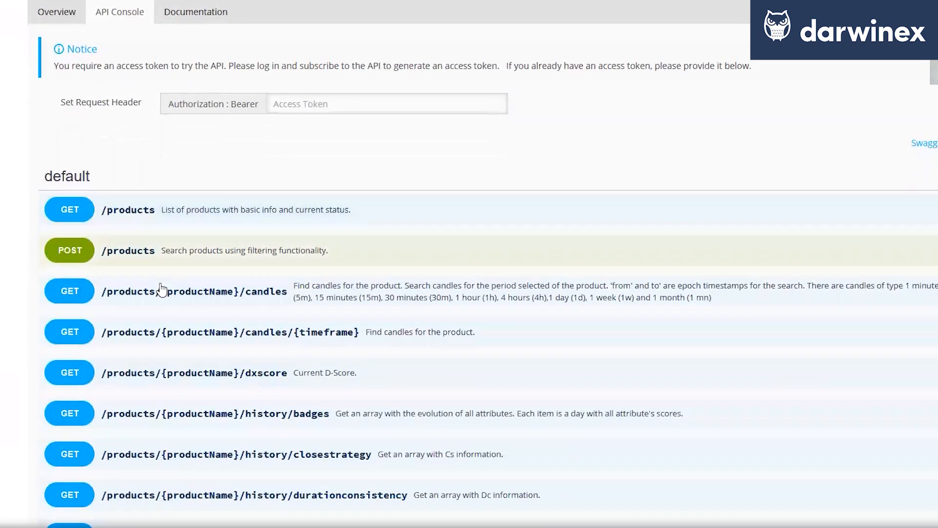
pyautogui.scroll(-3)
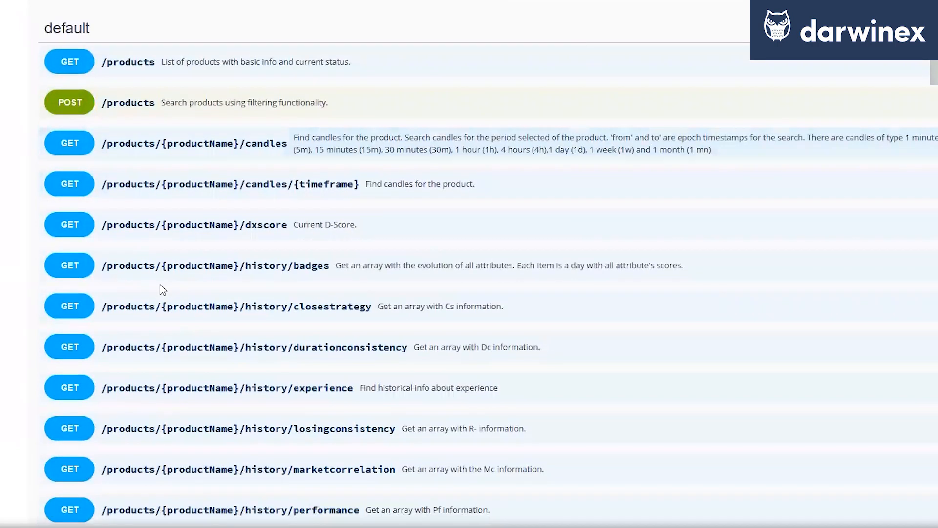
pyautogui.scroll(-3)
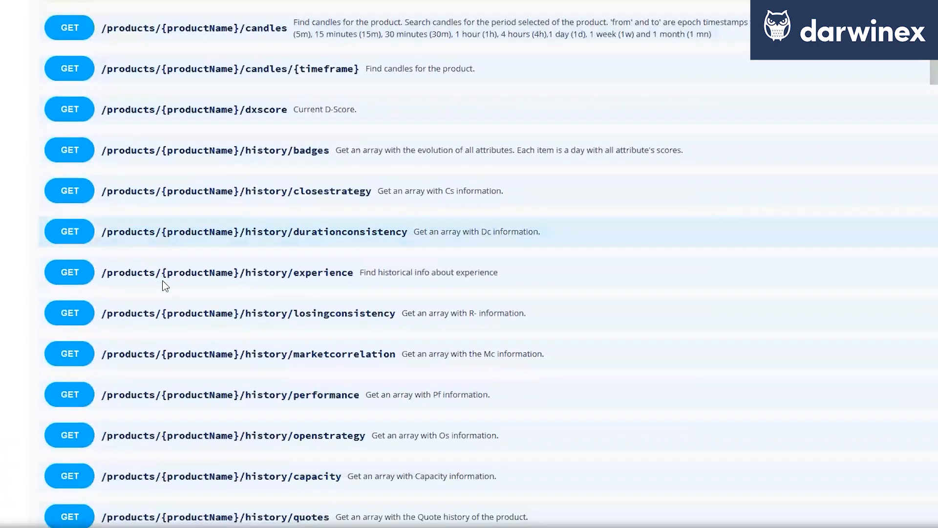
pyautogui.scroll(-3)
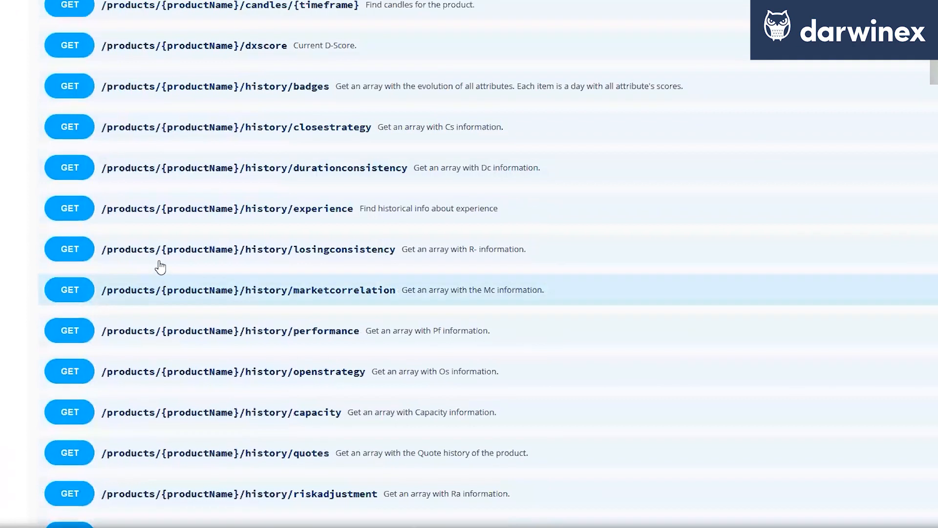
pyautogui.scroll(3)
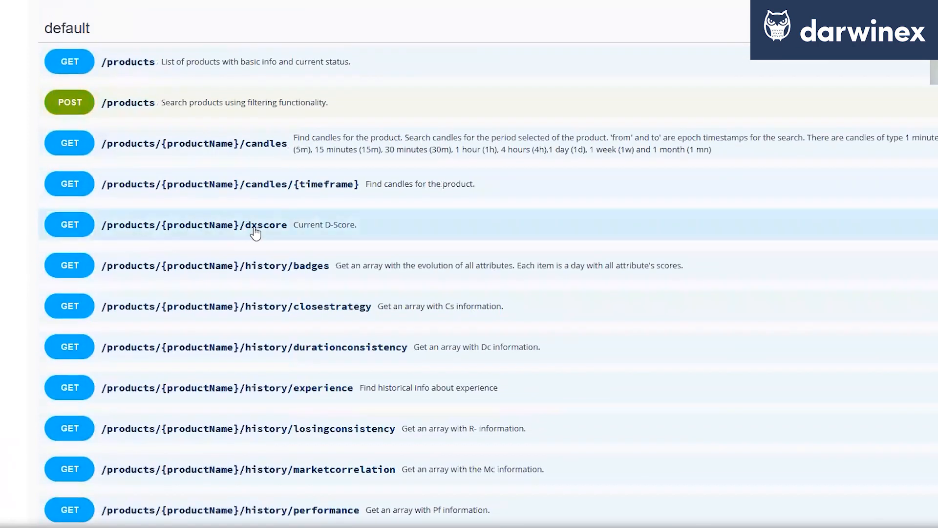
pyautogui.moveTo(347, 232)
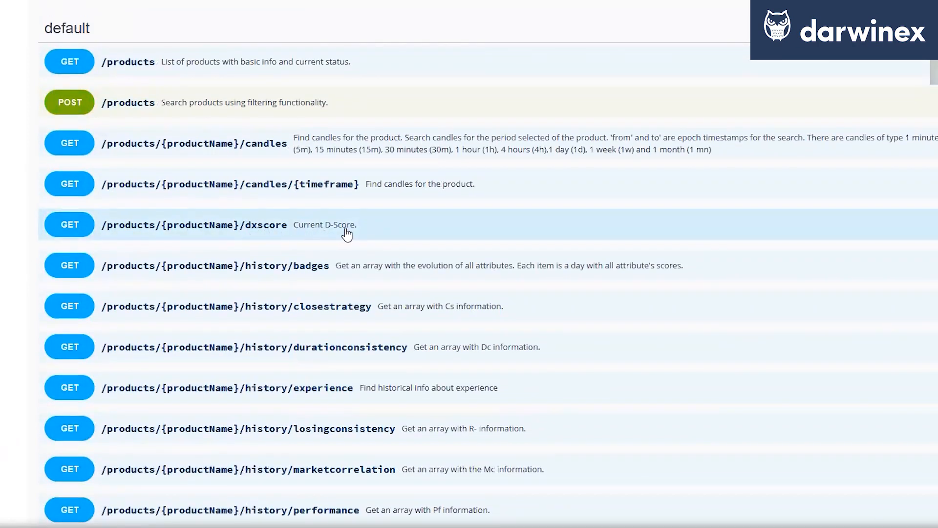
pyautogui.moveTo(237, 232)
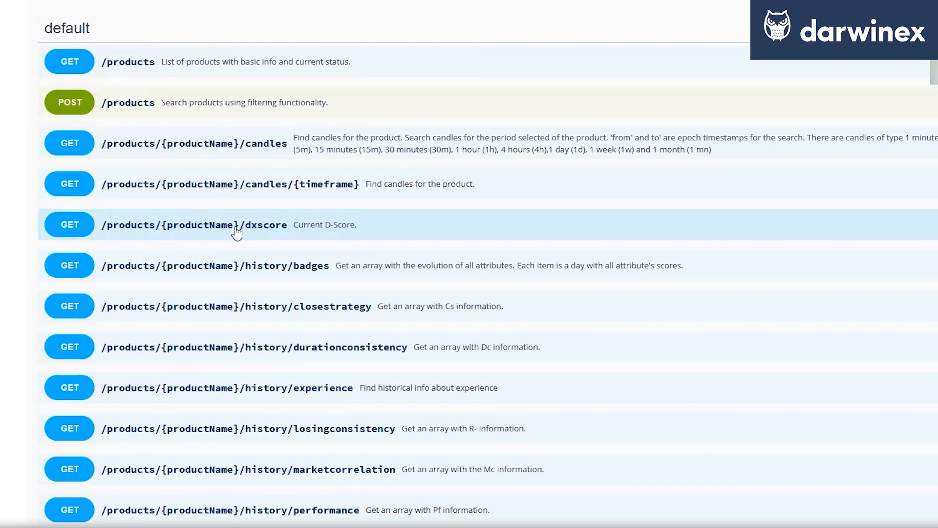
pyautogui.scroll(3)
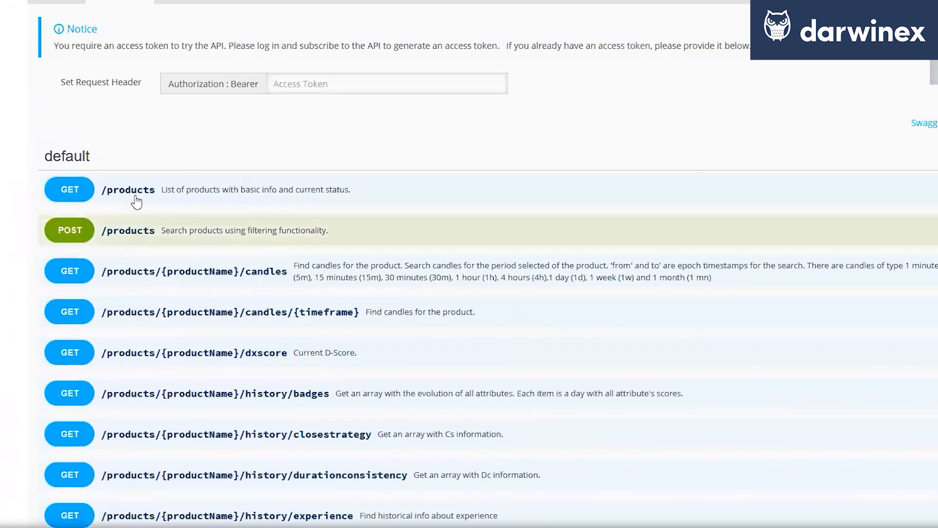
pyautogui.moveTo(212, 211)
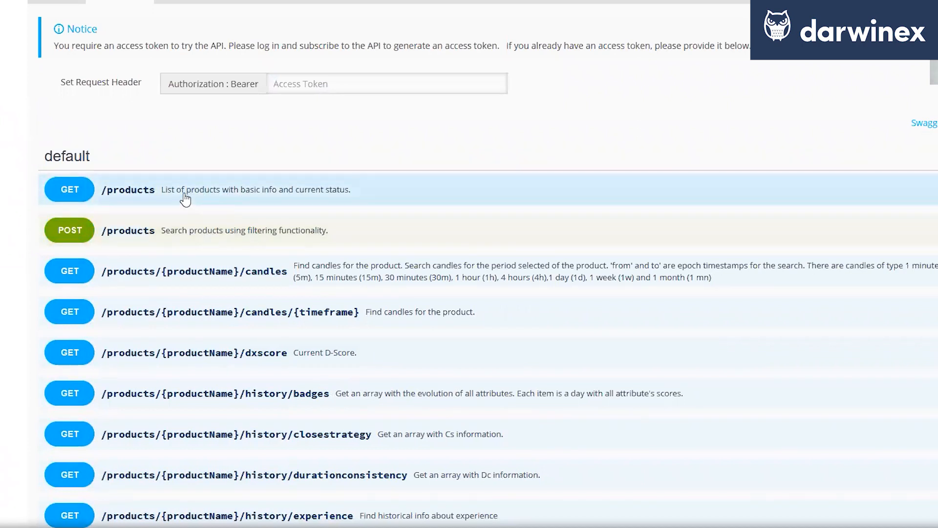
pyautogui.moveTo(356, 195)
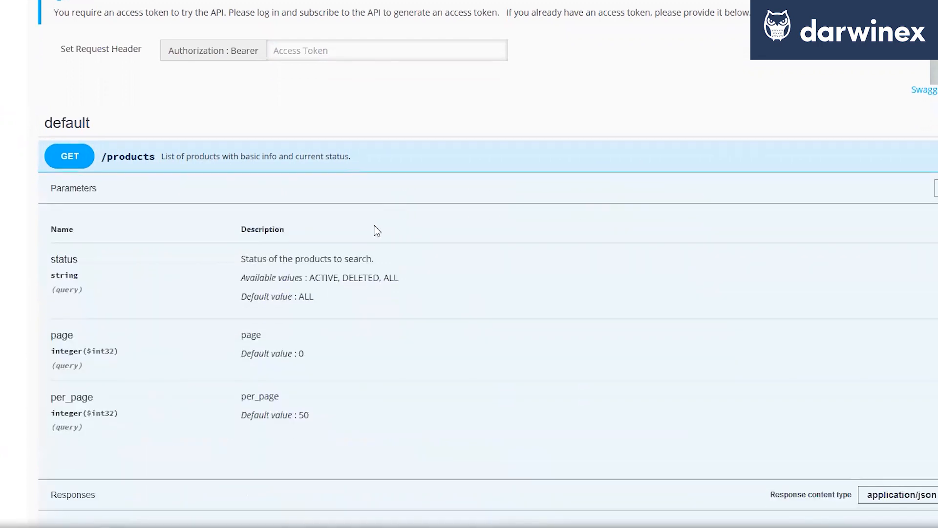
# - Review GET /products' status, page and per_page parameters and its example JSON response
pyautogui.scroll(-3)
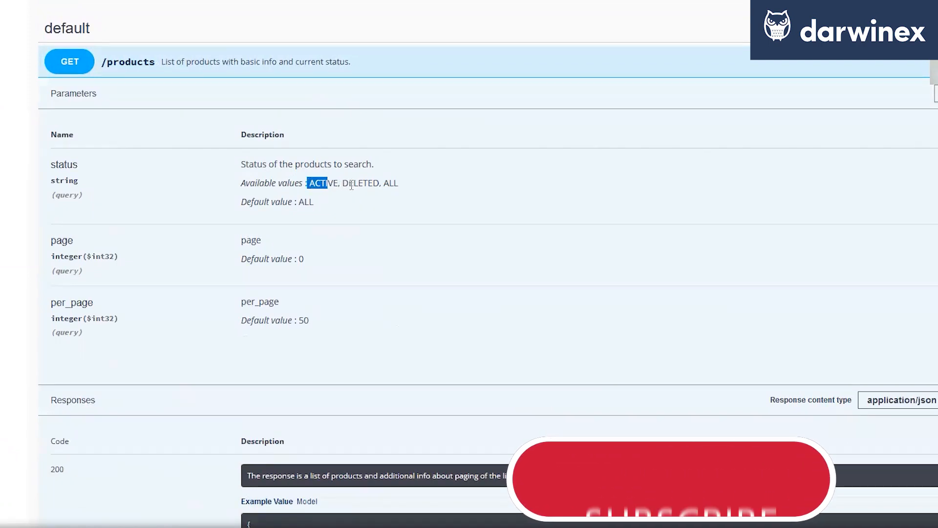
pyautogui.scroll(-3)
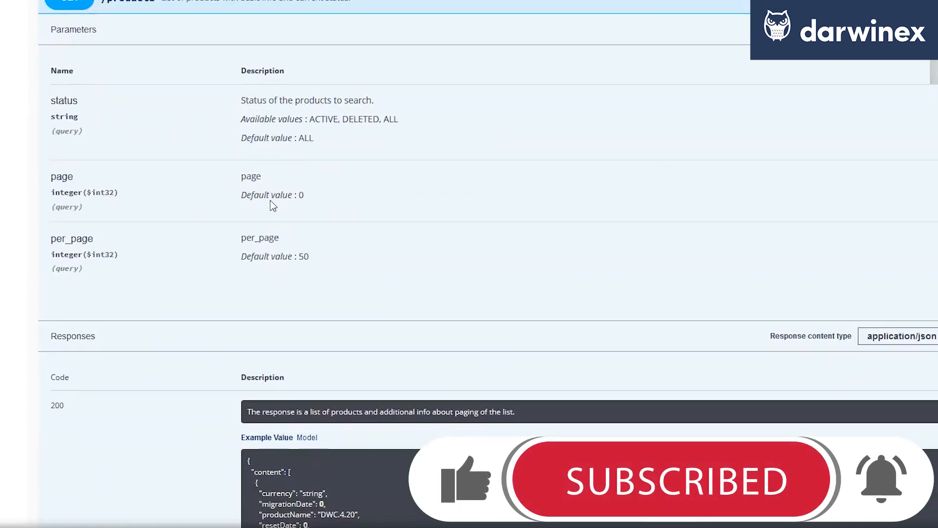
pyautogui.moveTo(305, 257)
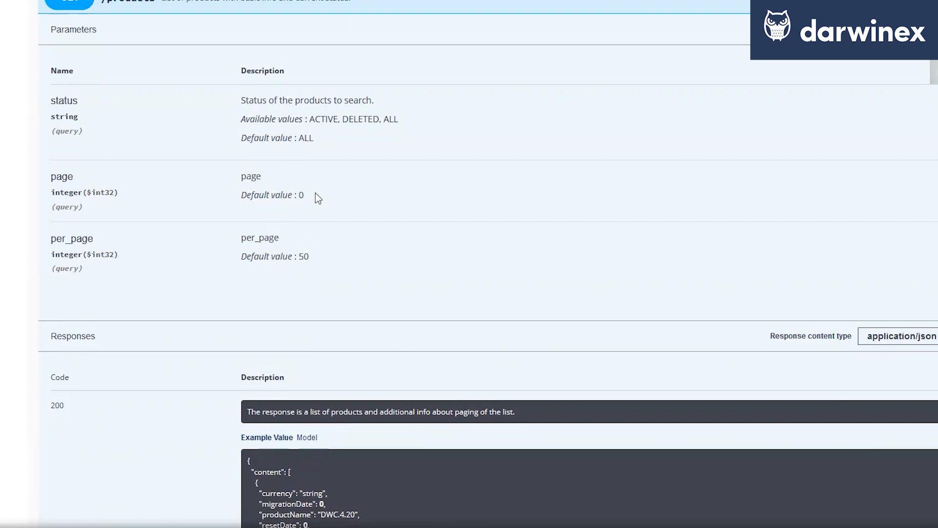
pyautogui.moveTo(315, 229)
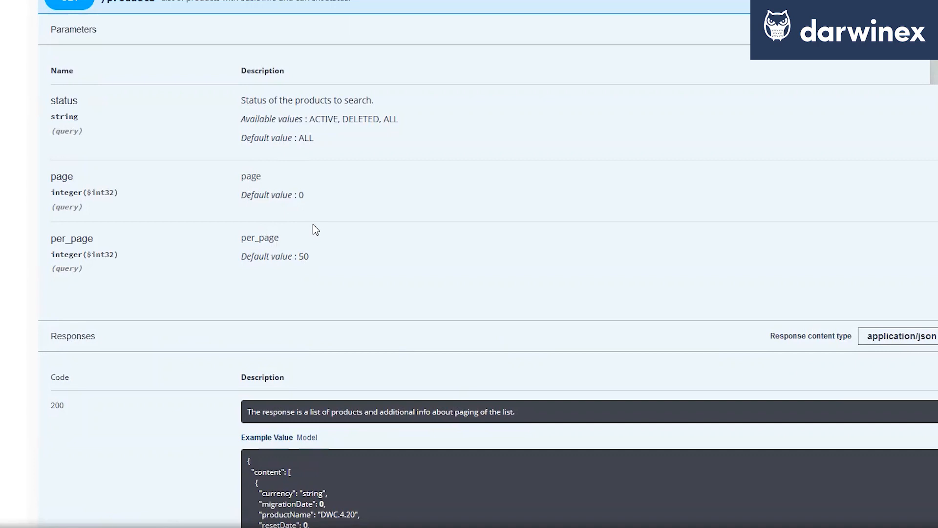
pyautogui.scroll(-3)
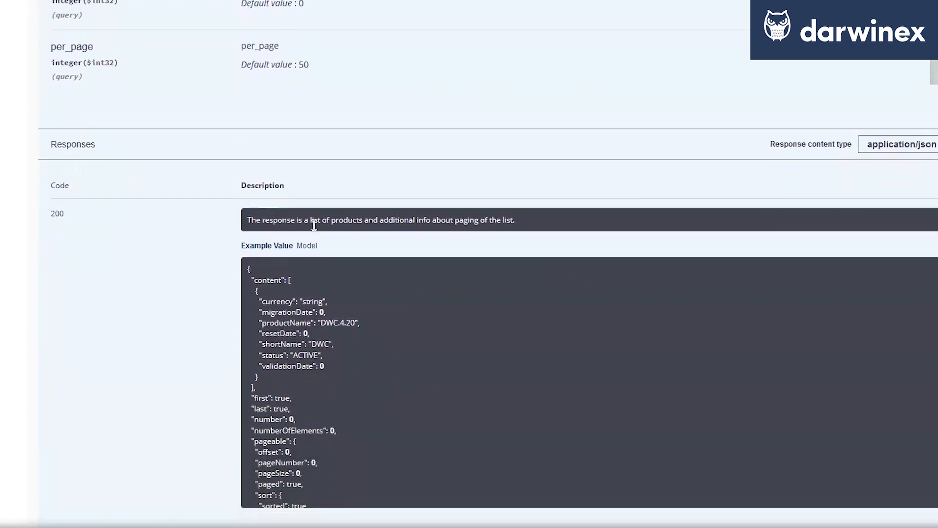
pyautogui.moveTo(336, 258)
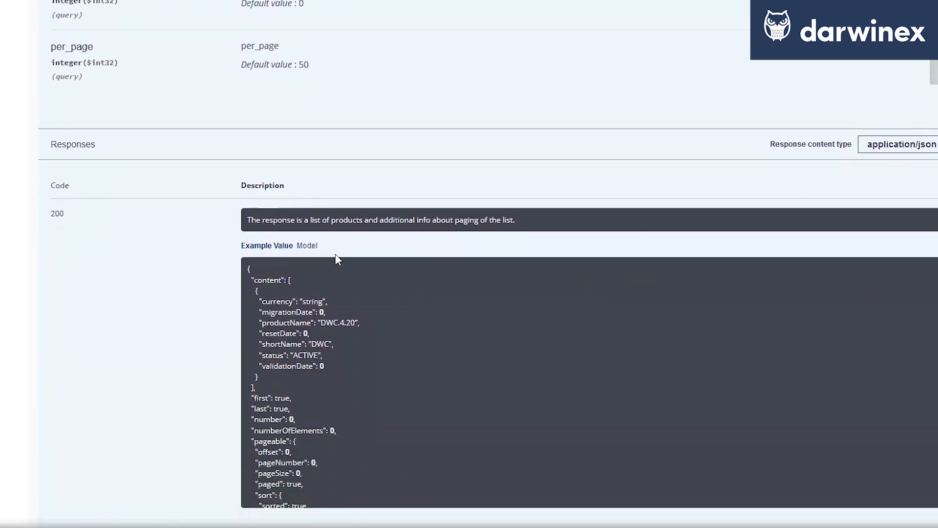
pyautogui.scroll(-3)
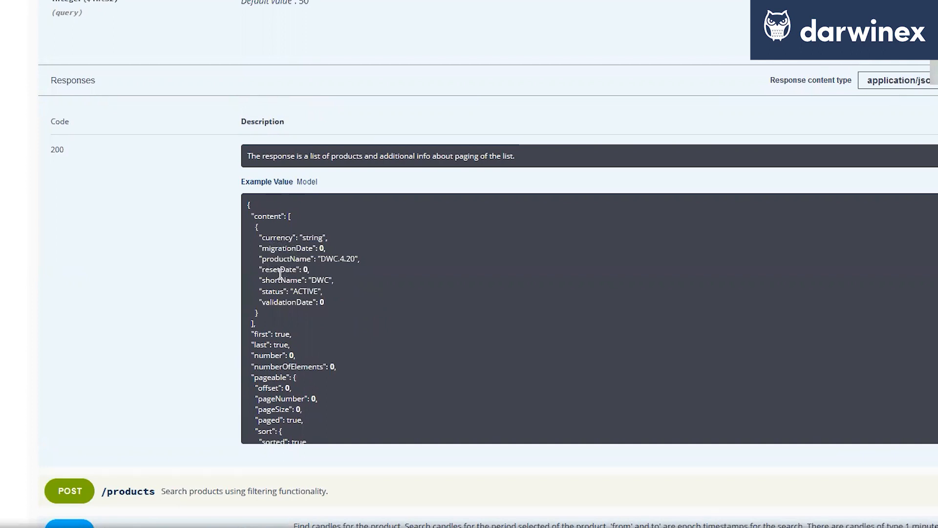
pyautogui.moveTo(378, 292)
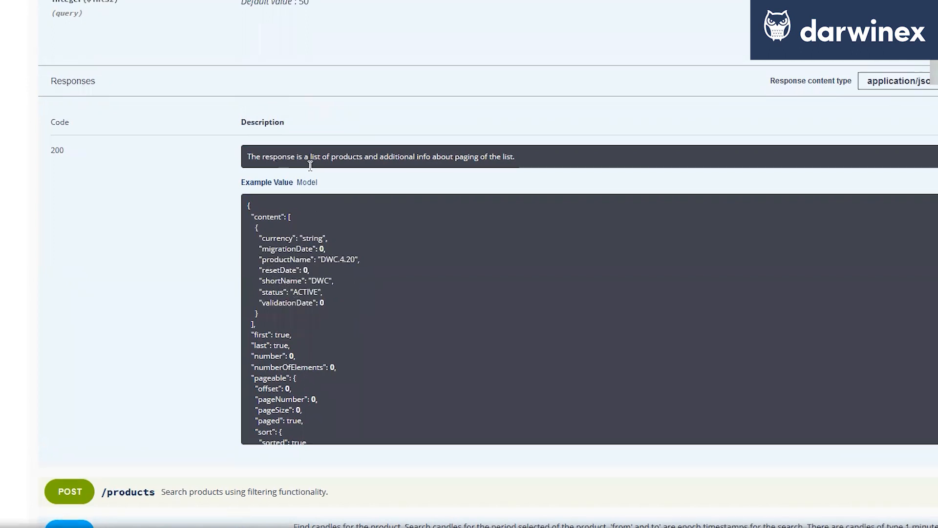
pyautogui.scroll(3)
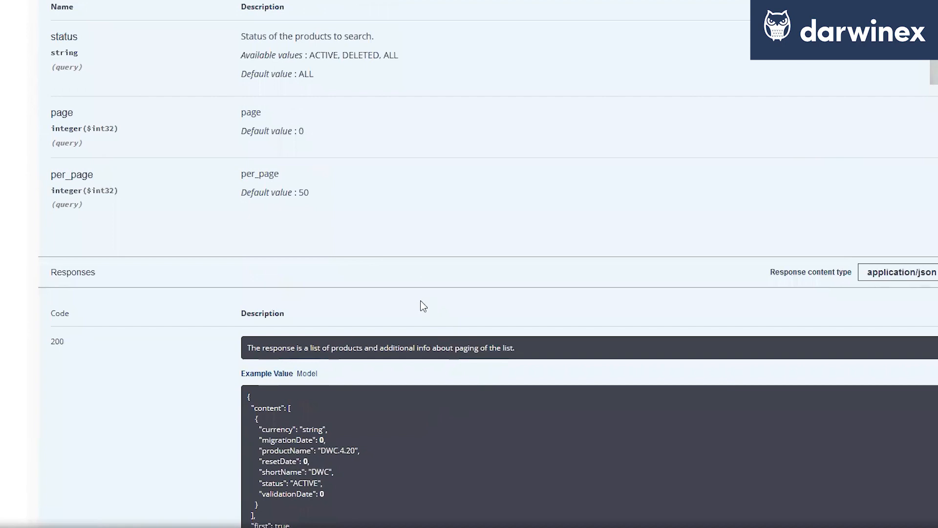
pyautogui.scroll(3)
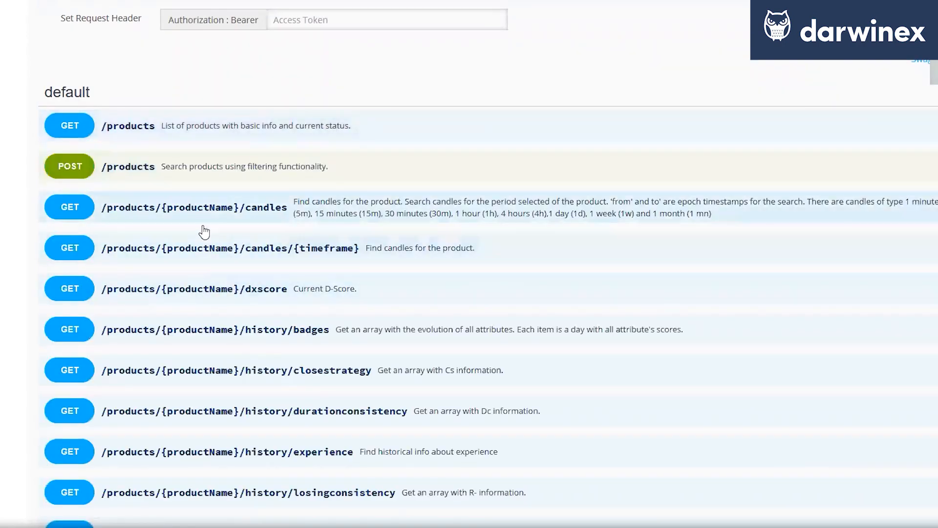
pyautogui.moveTo(210, 260)
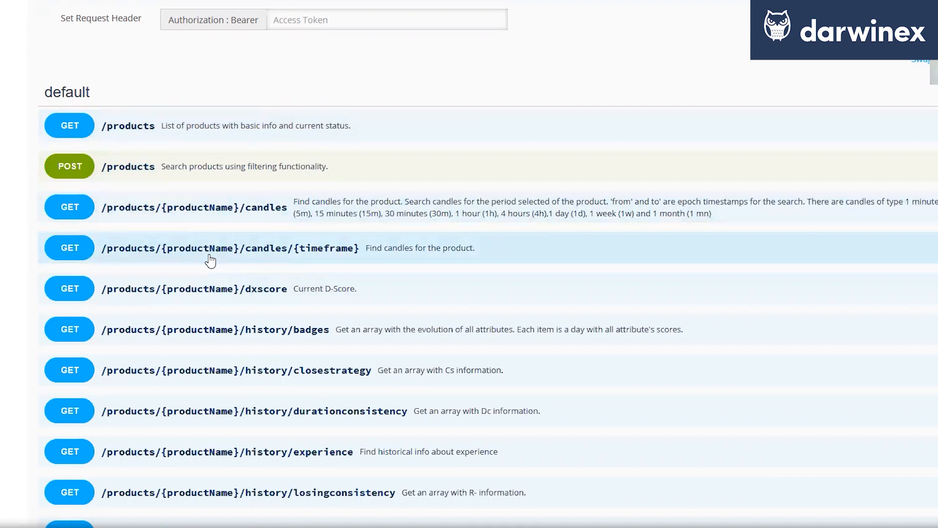
pyautogui.moveTo(284, 320)
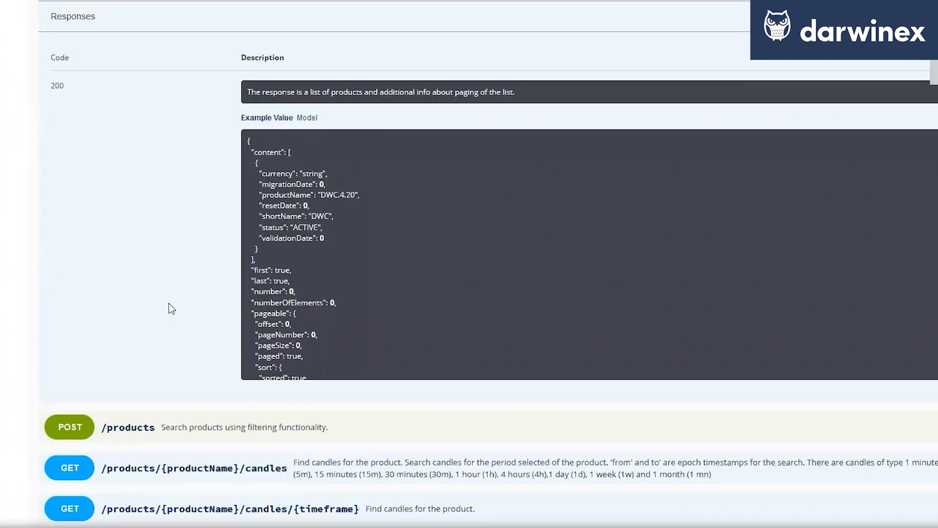
pyautogui.rightClick(172, 308)
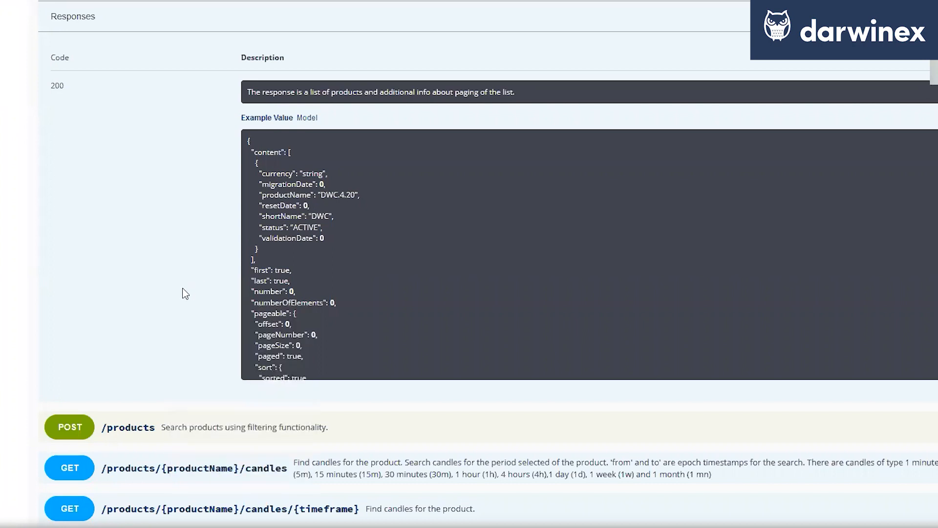
pyautogui.moveTo(203, 283)
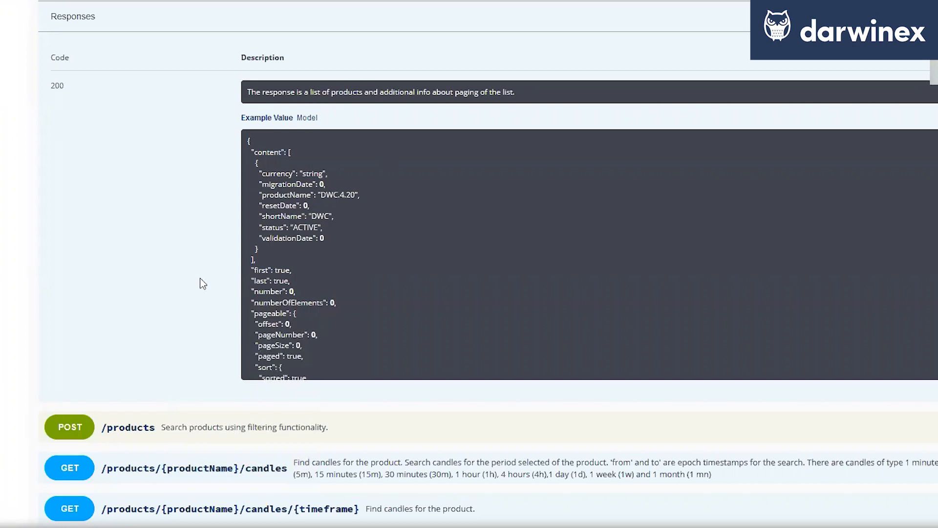
pyautogui.scroll(3)
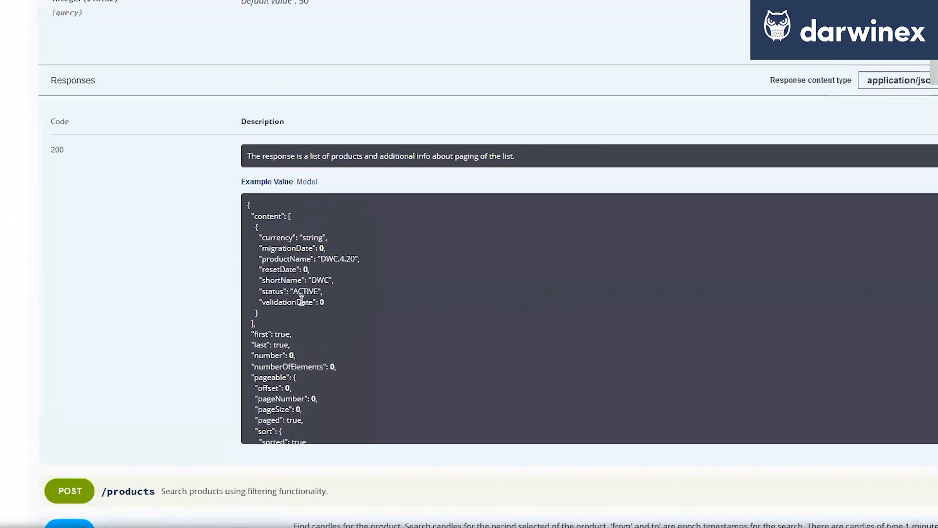
pyautogui.scroll(3)
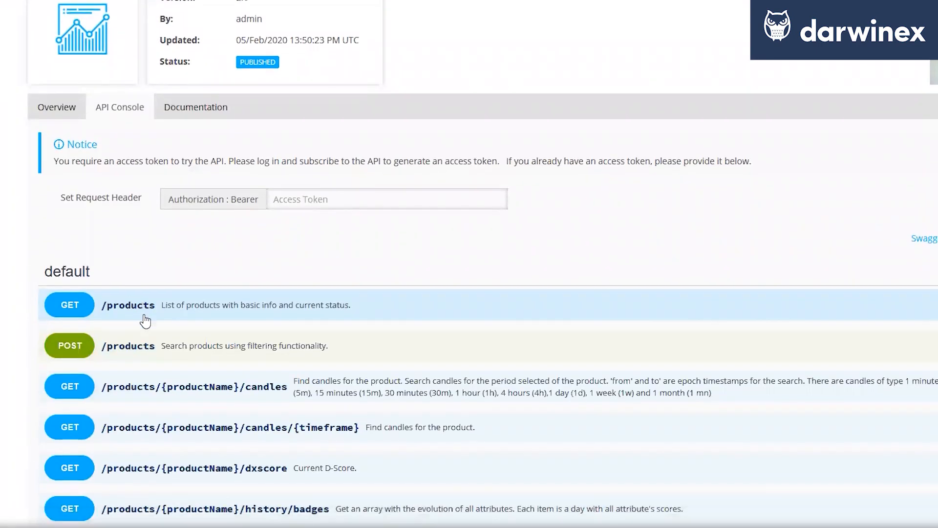
pyautogui.scroll(-3)
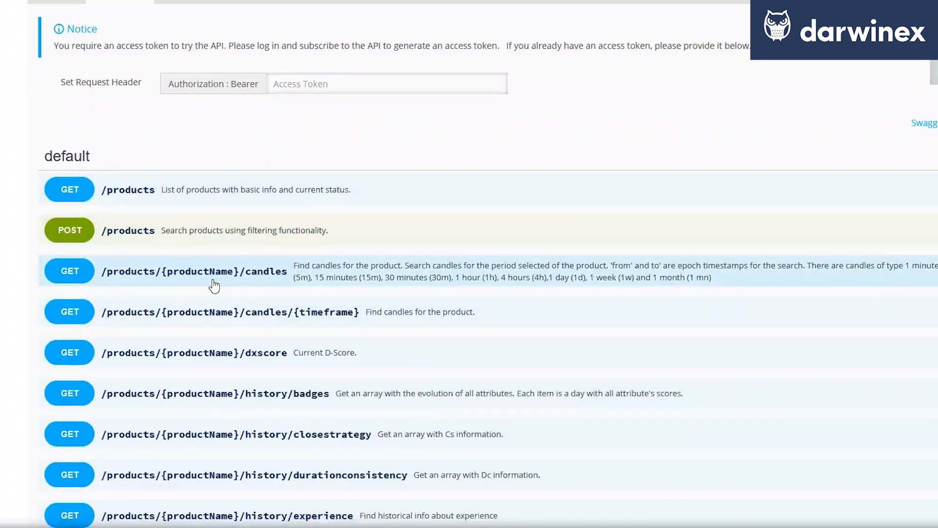
pyautogui.moveTo(137, 280)
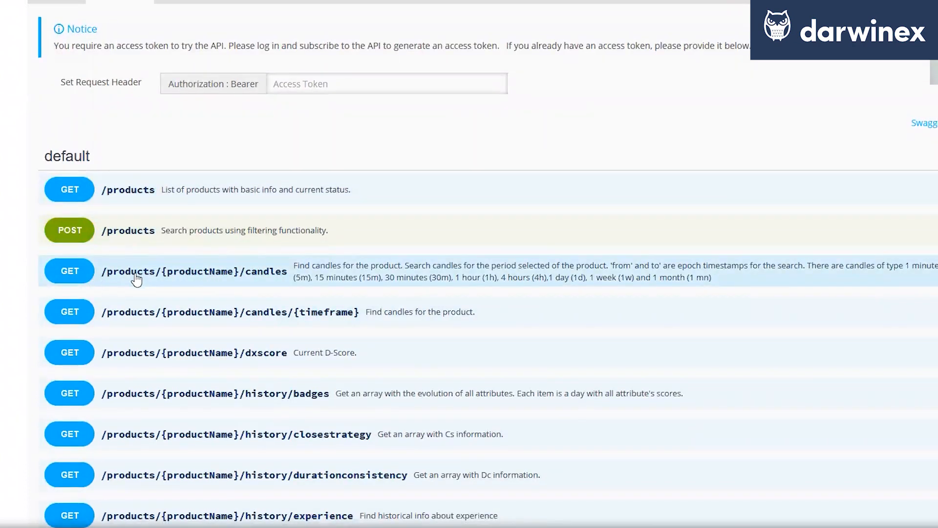
pyautogui.moveTo(241, 280)
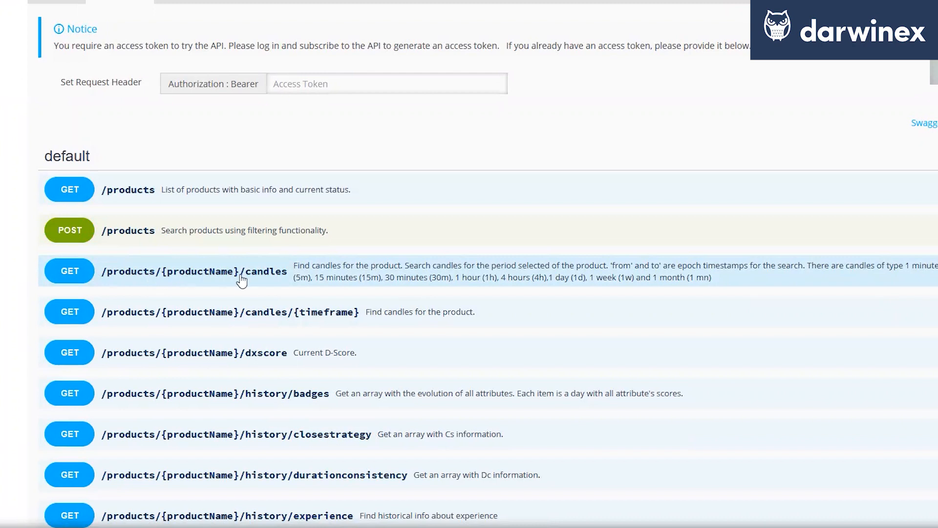
pyautogui.scroll(-3)
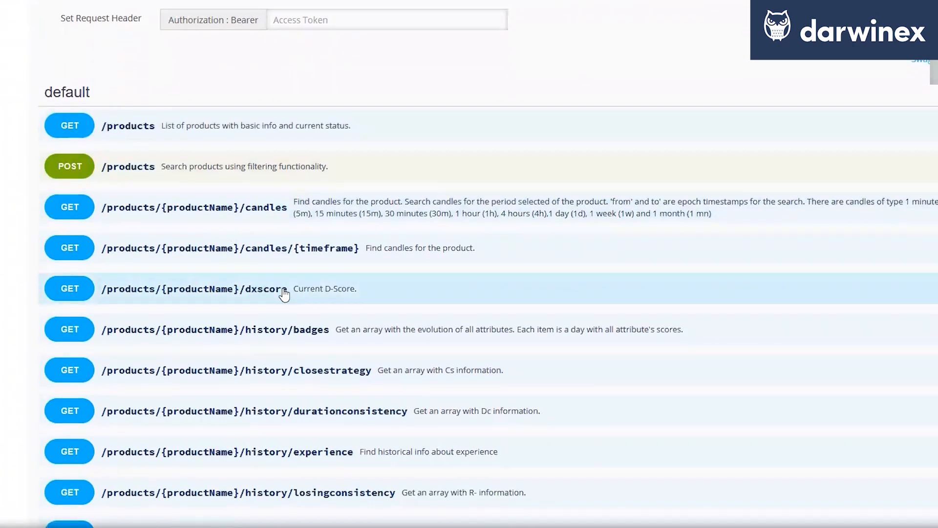
# - Review the GET /dxscore endpoint details, then collapse them again
pyautogui.click(194, 288)
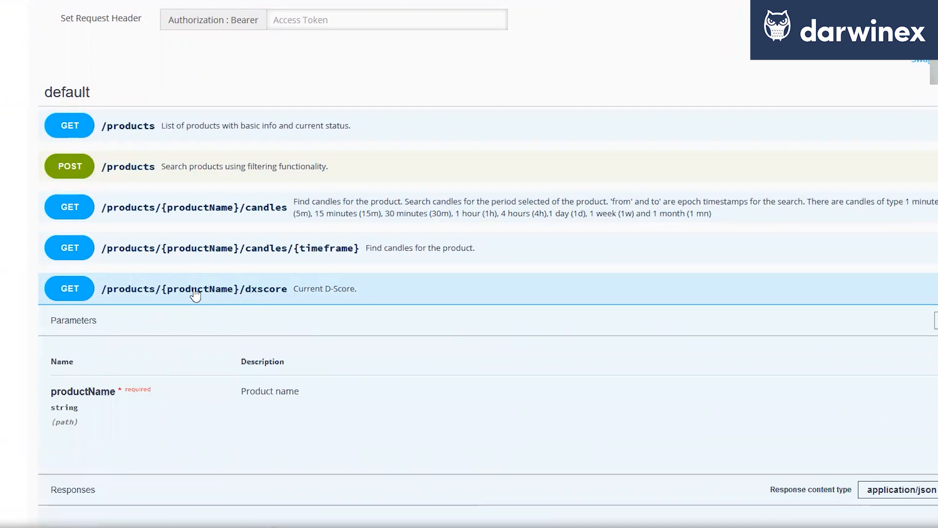
pyautogui.scroll(-3)
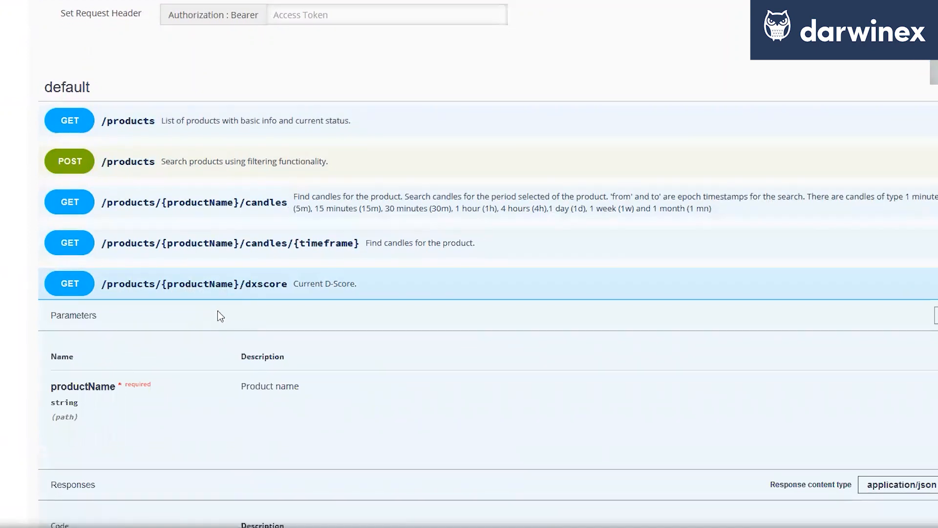
pyautogui.scroll(-3)
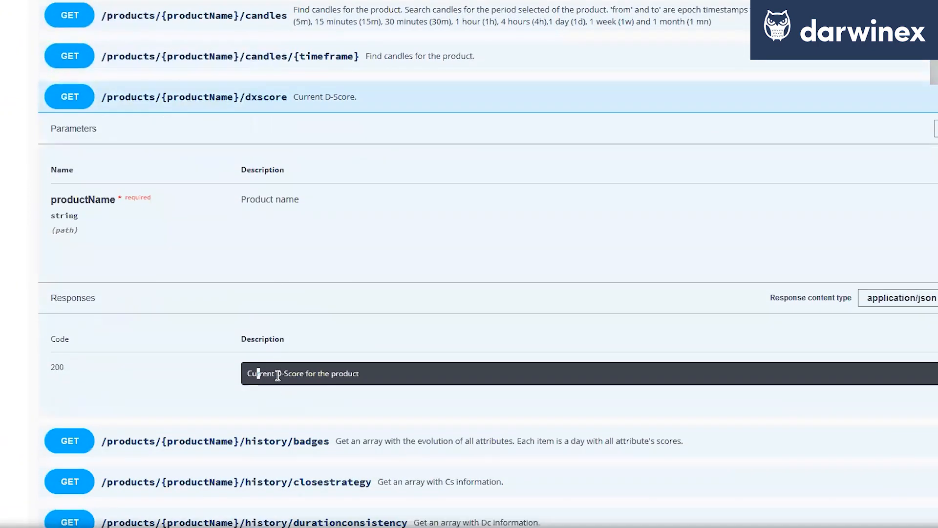
pyautogui.moveTo(360, 376)
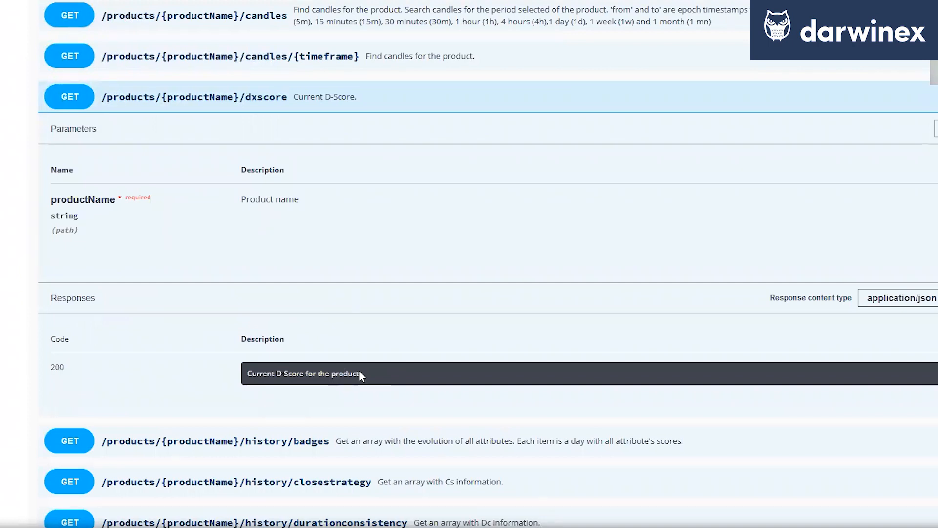
pyautogui.moveTo(265, 222)
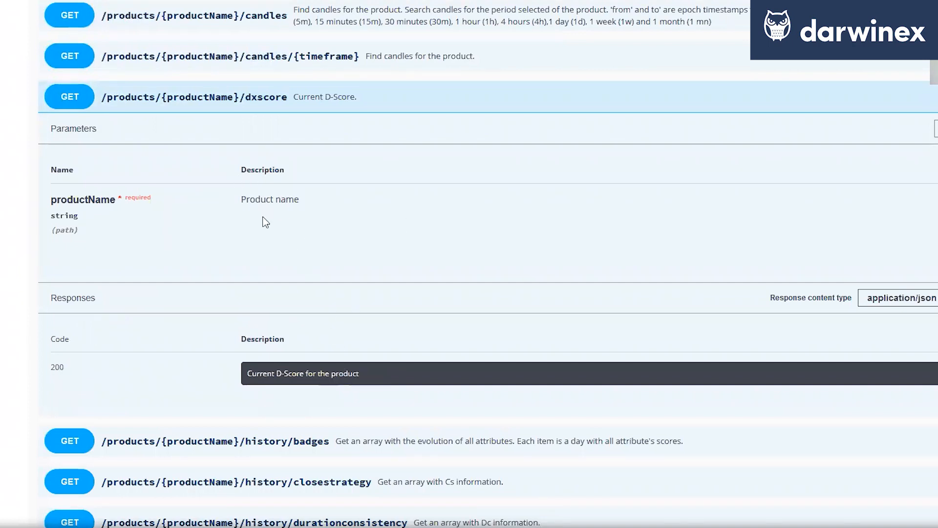
pyautogui.moveTo(300, 250)
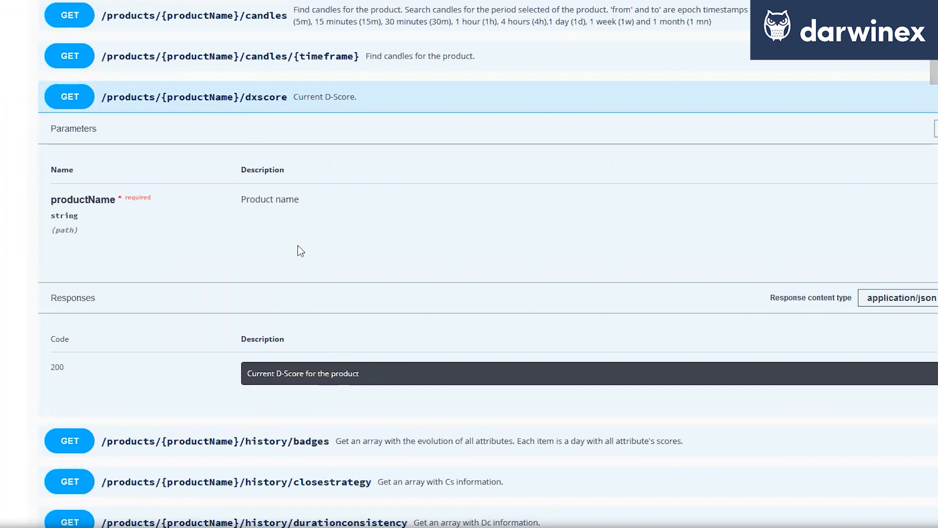
pyautogui.scroll(3)
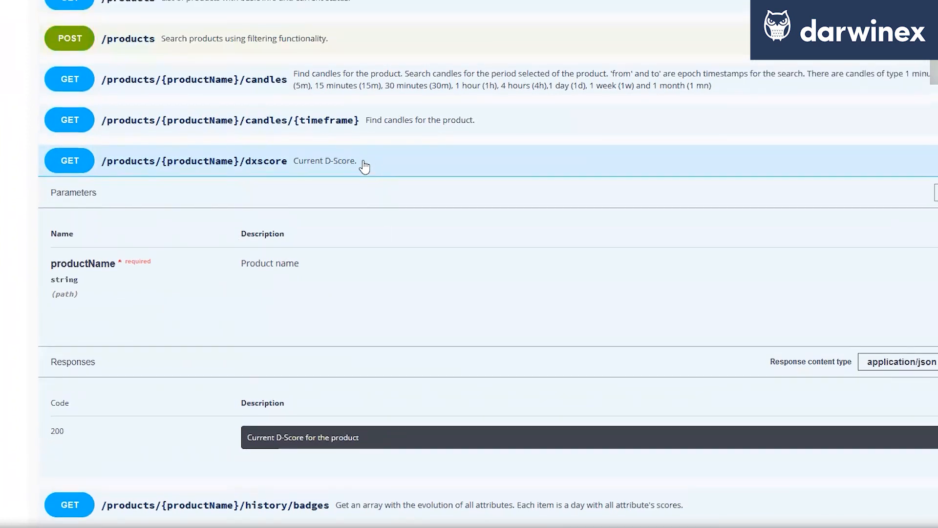
pyautogui.click(195, 161)
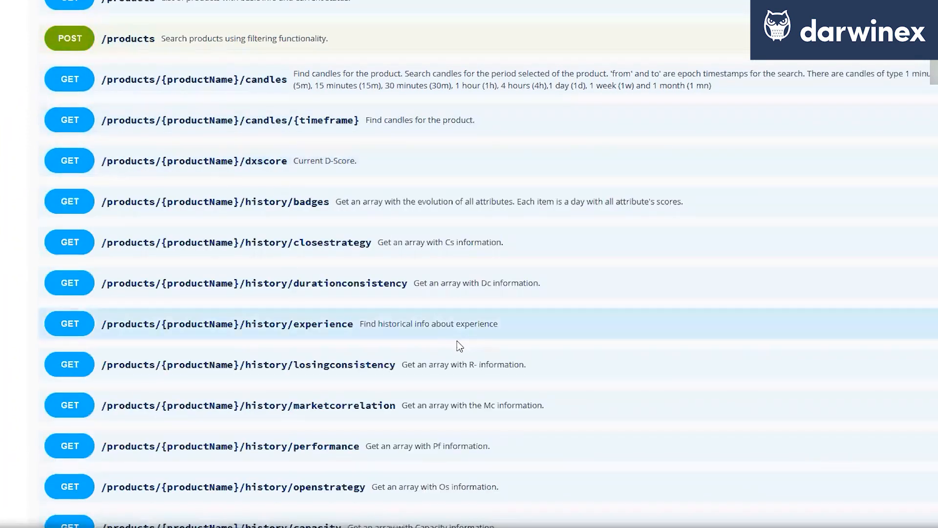
pyautogui.moveTo(431, 328)
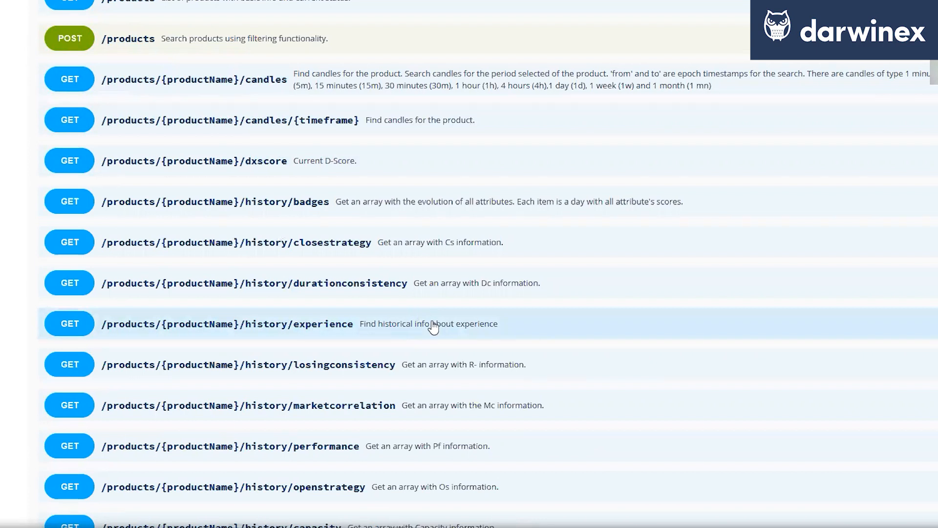
# - Review GET /history/experience with its productName parameter and one-point-per-day response model
pyautogui.click(227, 323)
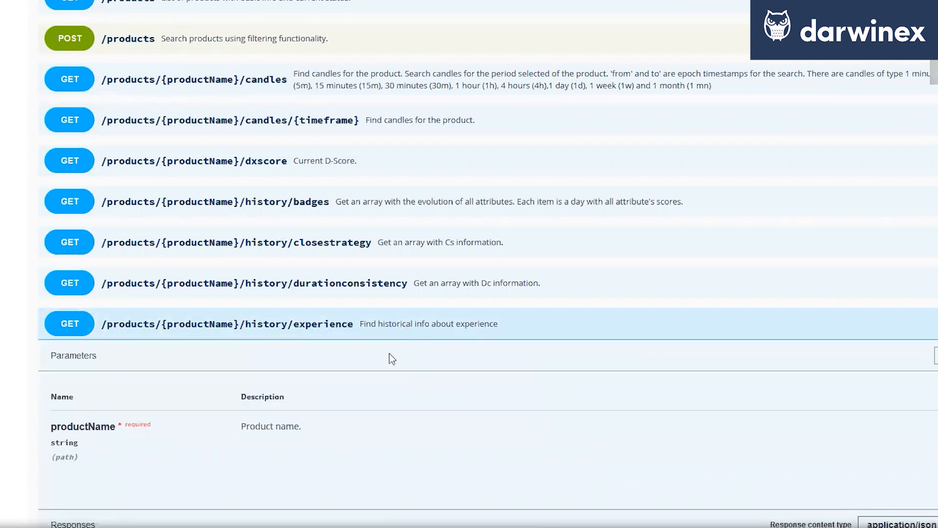
pyautogui.scroll(-3)
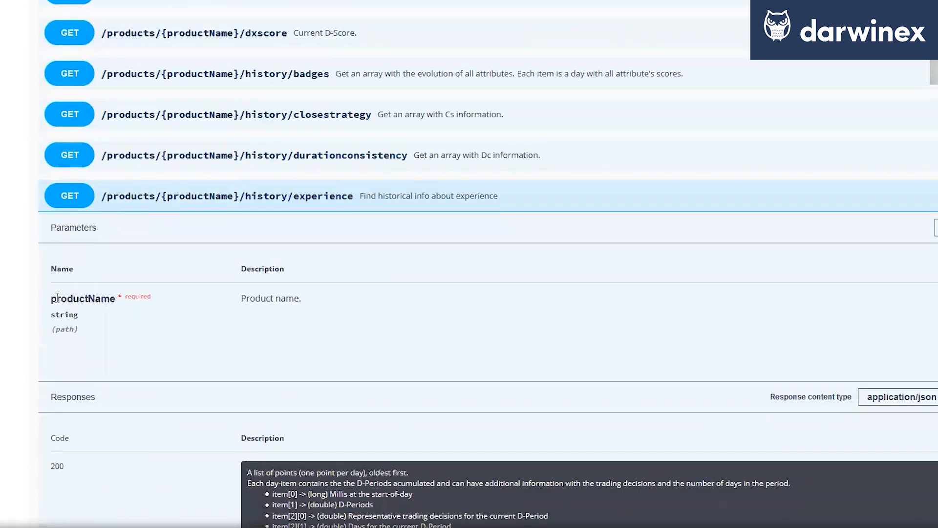
pyautogui.scroll(-3)
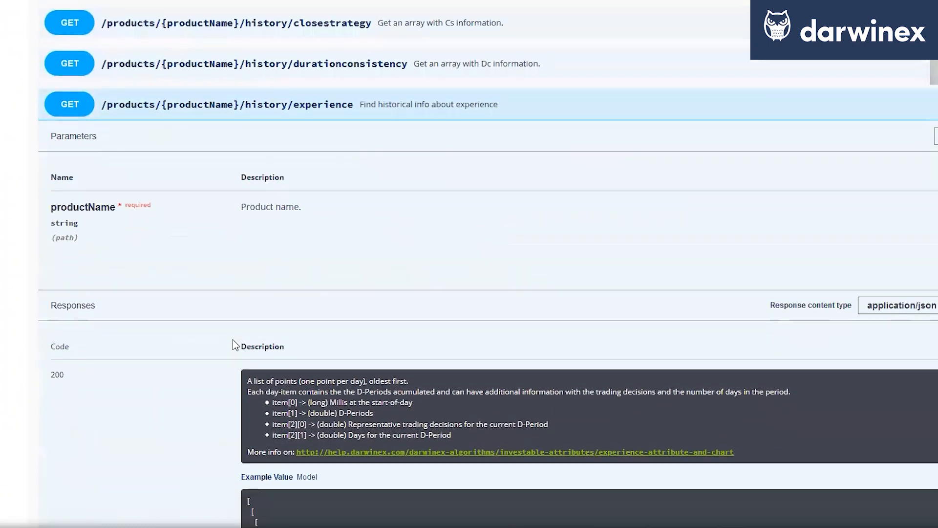
pyautogui.scroll(-3)
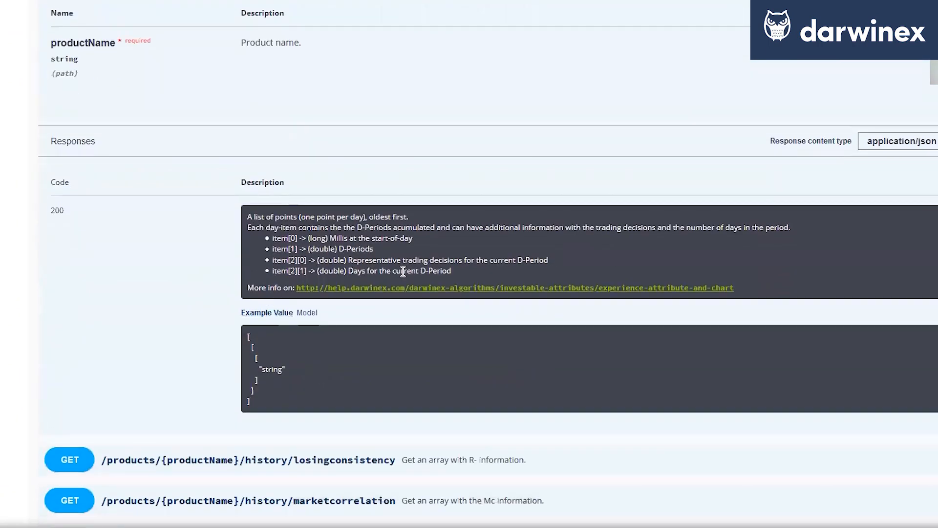
pyautogui.moveTo(263, 245)
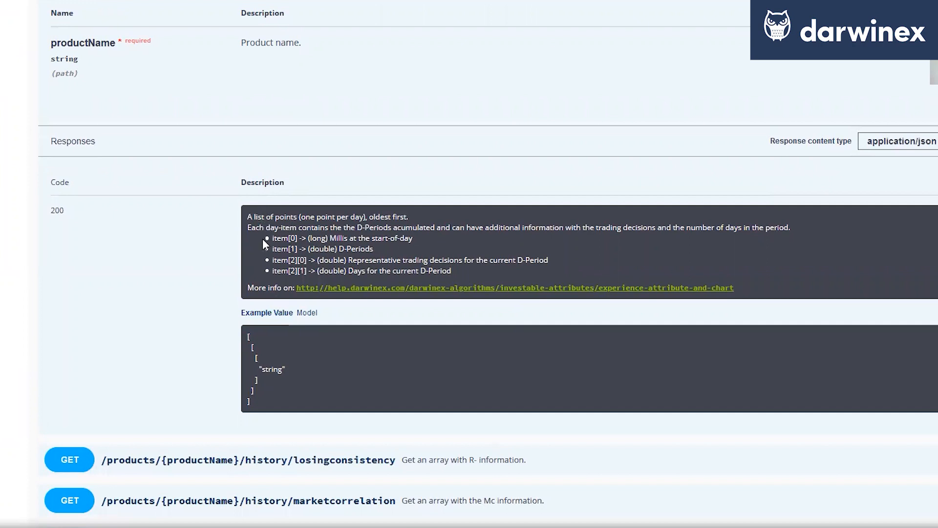
pyautogui.moveTo(254, 227)
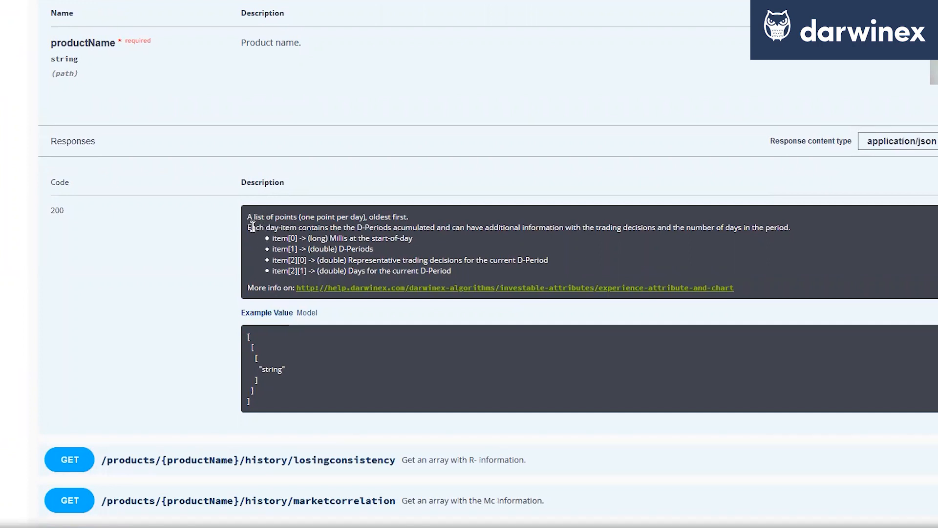
pyautogui.moveTo(265, 381)
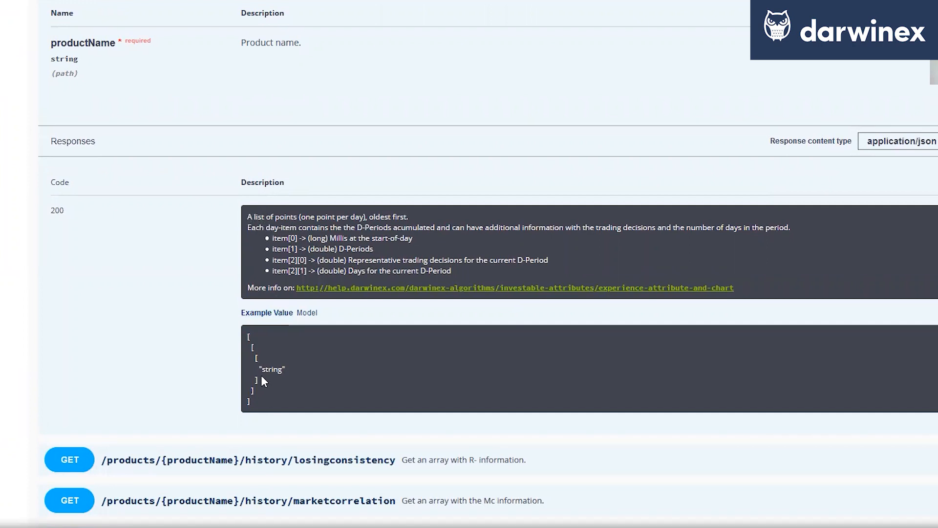
pyautogui.scroll(3)
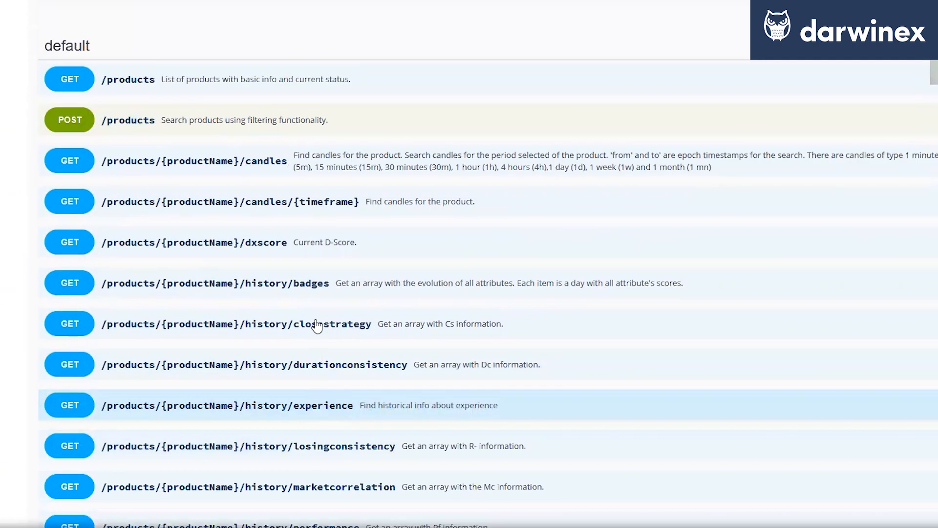
pyautogui.scroll(3)
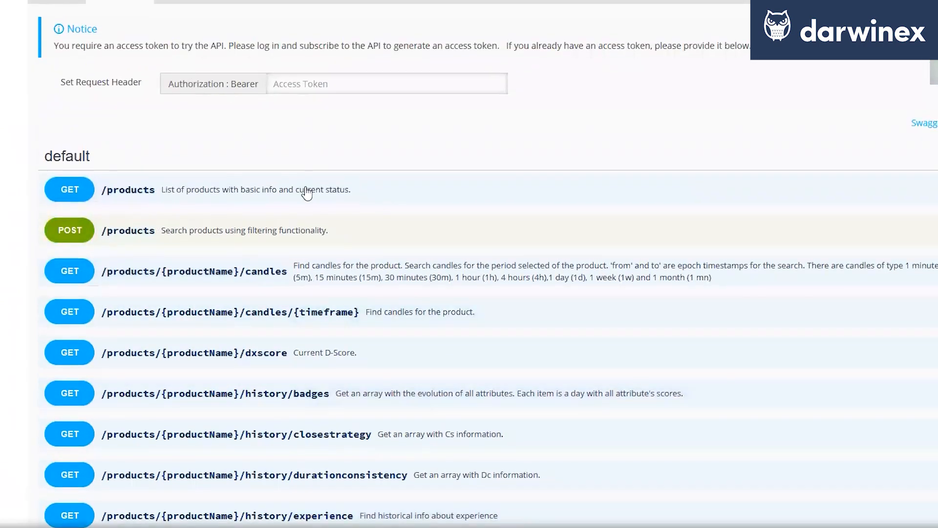
pyautogui.scroll(3)
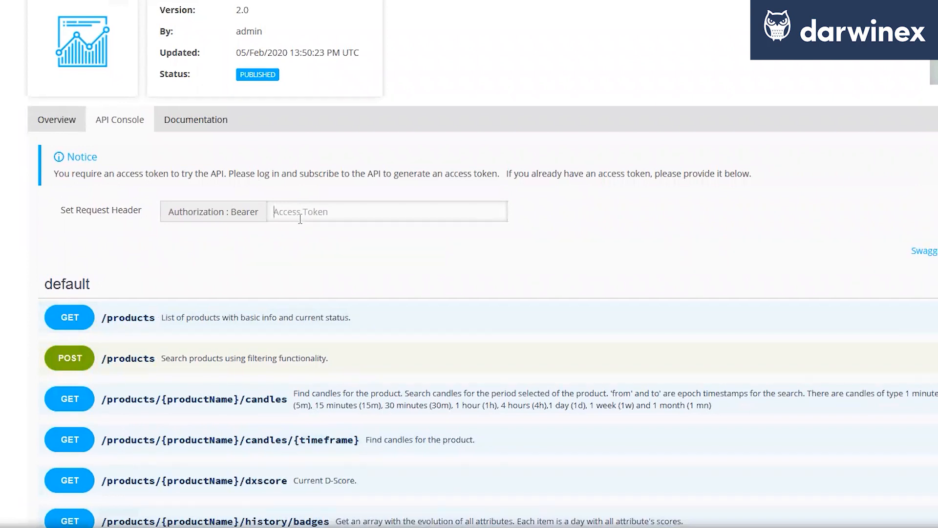
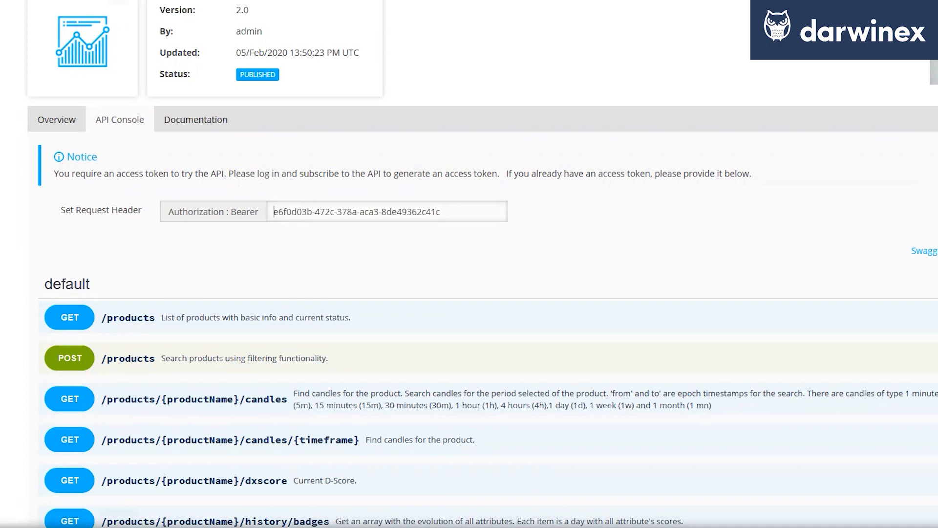
pyautogui.scroll(-3)
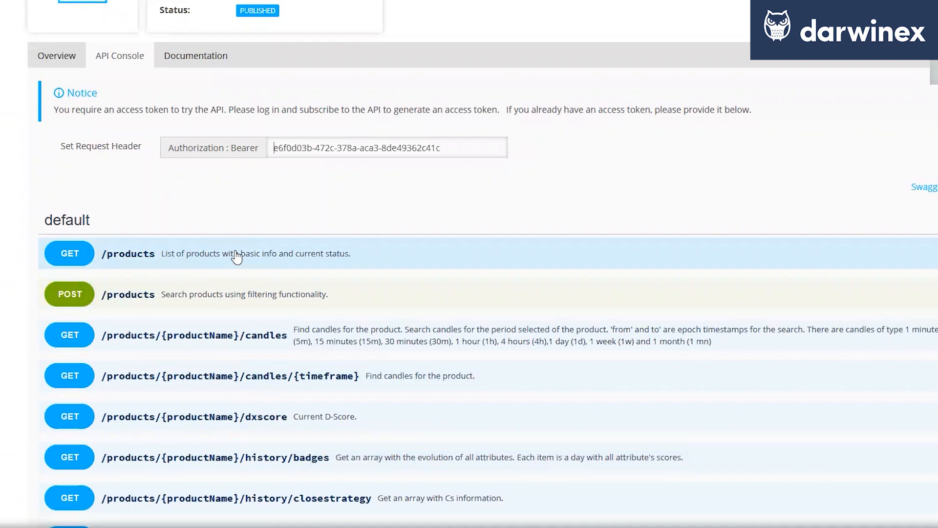
pyautogui.click(127, 253)
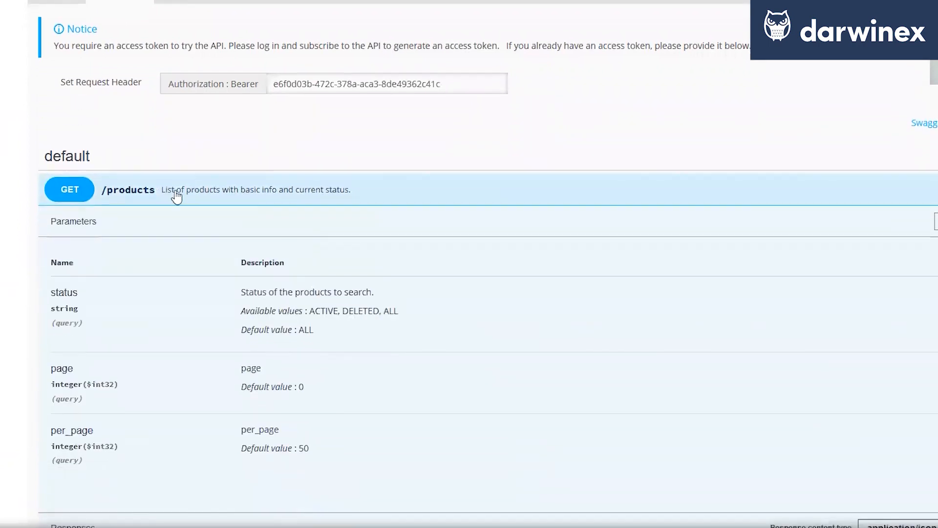
pyautogui.moveTo(492, 260)
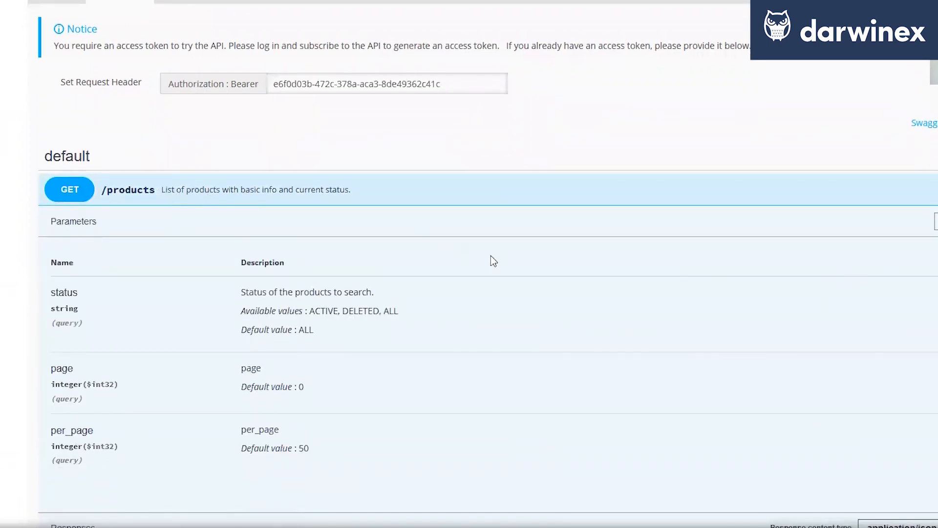
pyautogui.moveTo(421, 273)
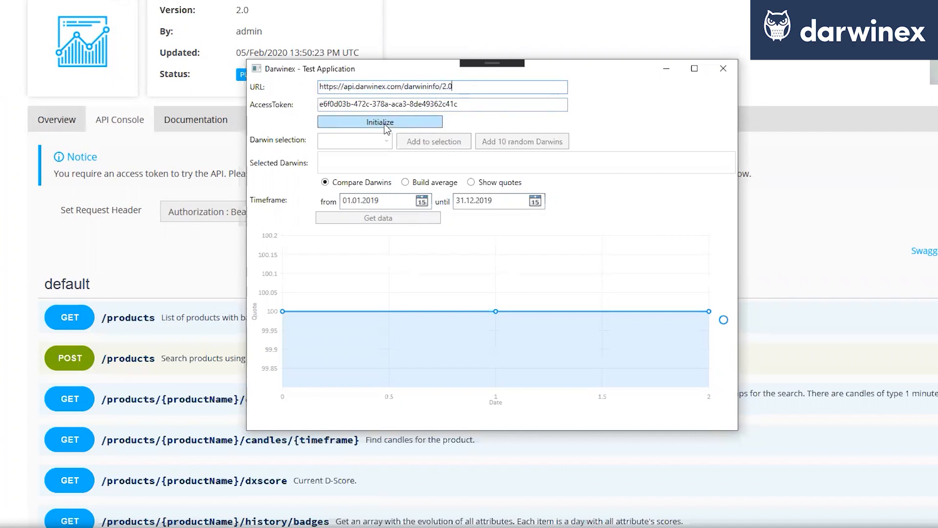
pyautogui.moveTo(465, 130)
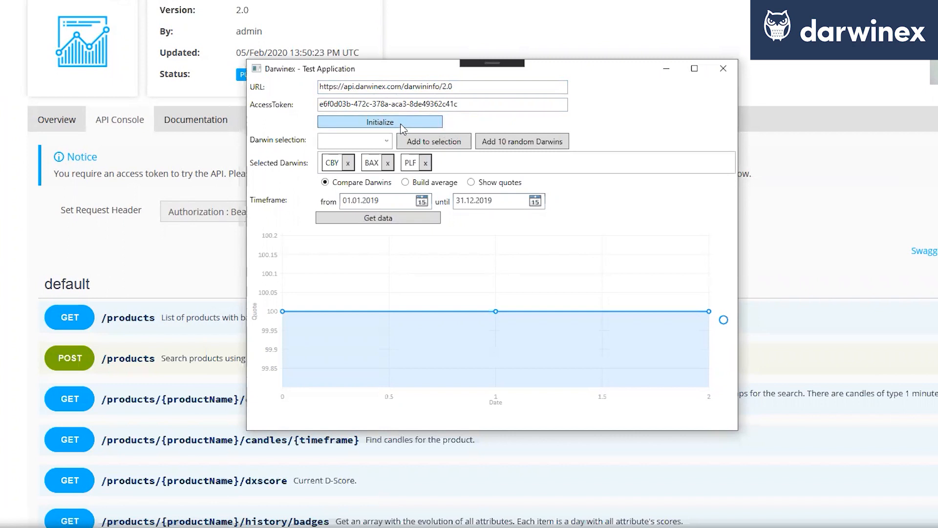
pyautogui.moveTo(367, 144)
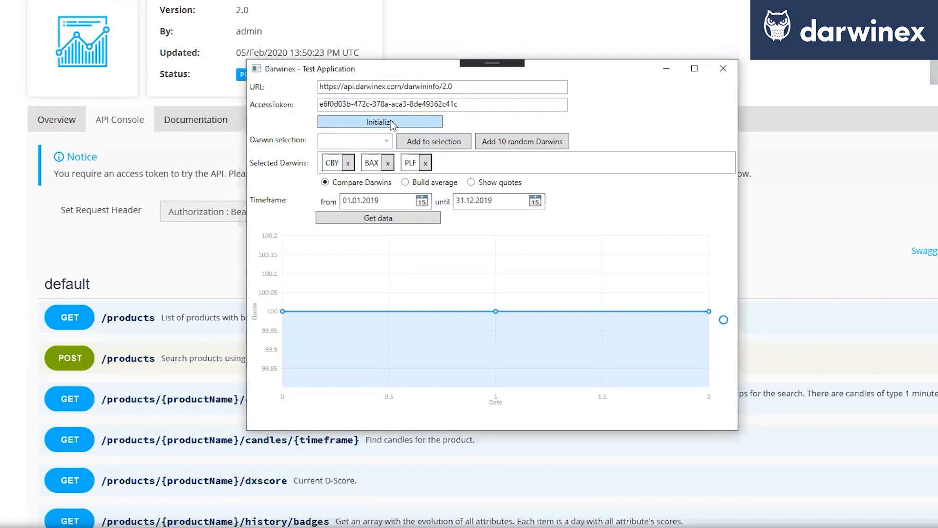
pyautogui.moveTo(149, 328)
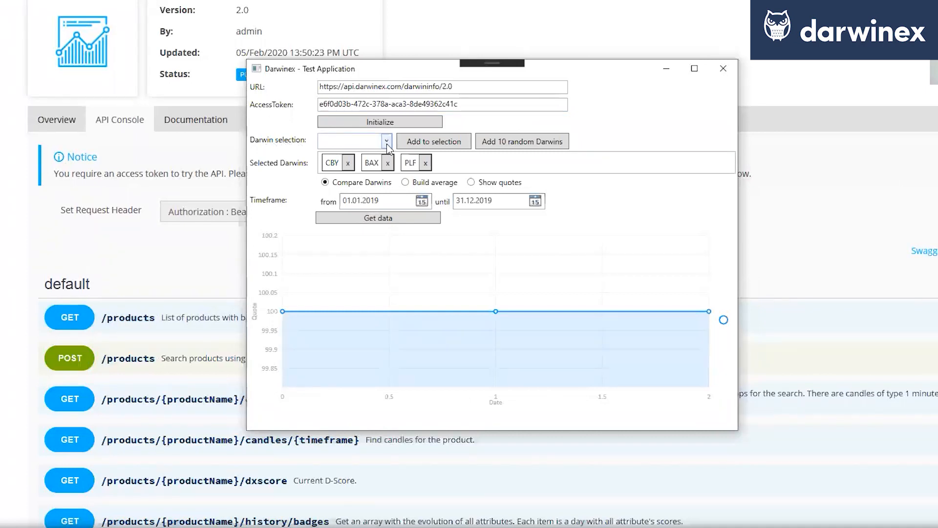
# - Add AAE from the Darwin dropdown to the selection alongside CBY, BAX and PLF
pyautogui.click(386, 141)
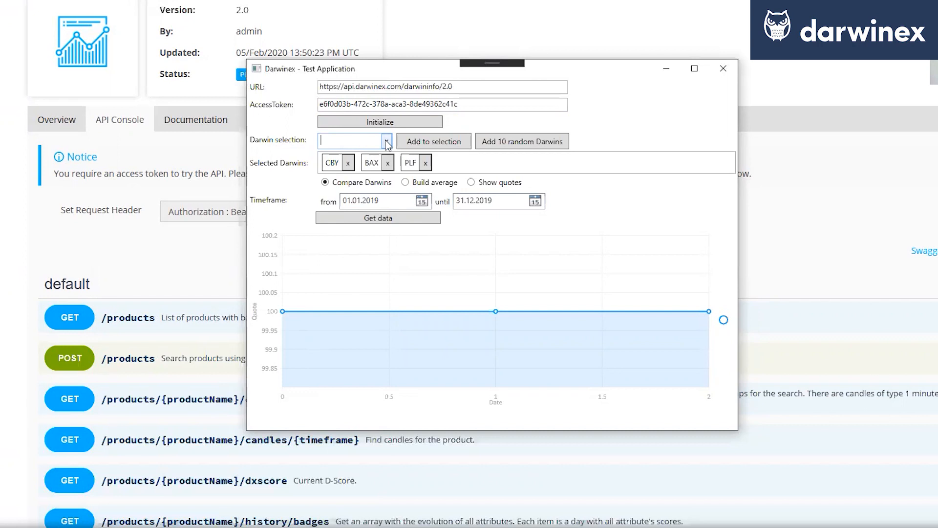
pyautogui.click(387, 141)
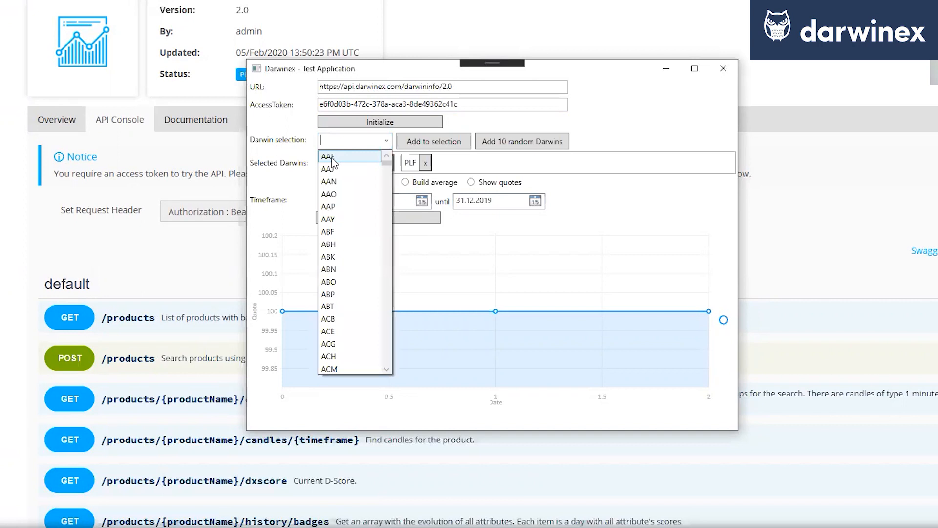
pyautogui.click(328, 157)
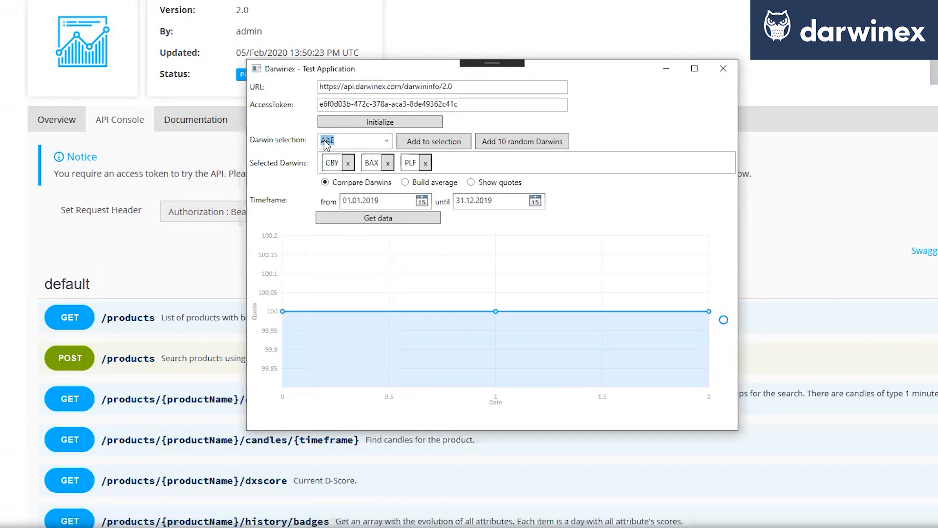
pyautogui.click(433, 141)
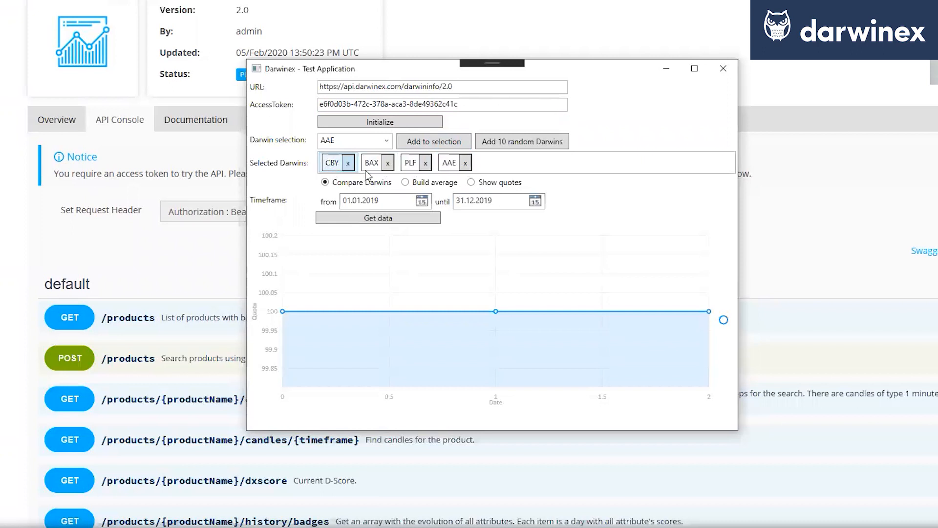
pyautogui.moveTo(377, 162)
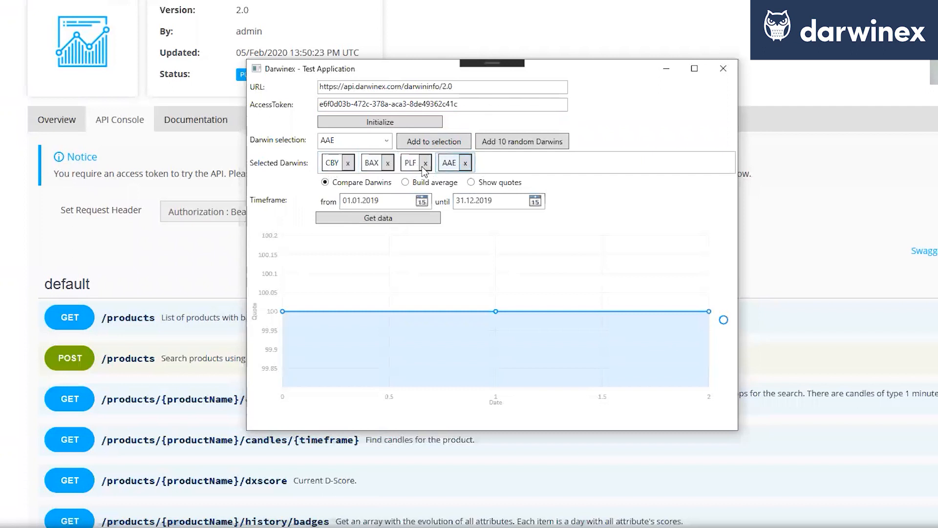
pyautogui.moveTo(475, 174)
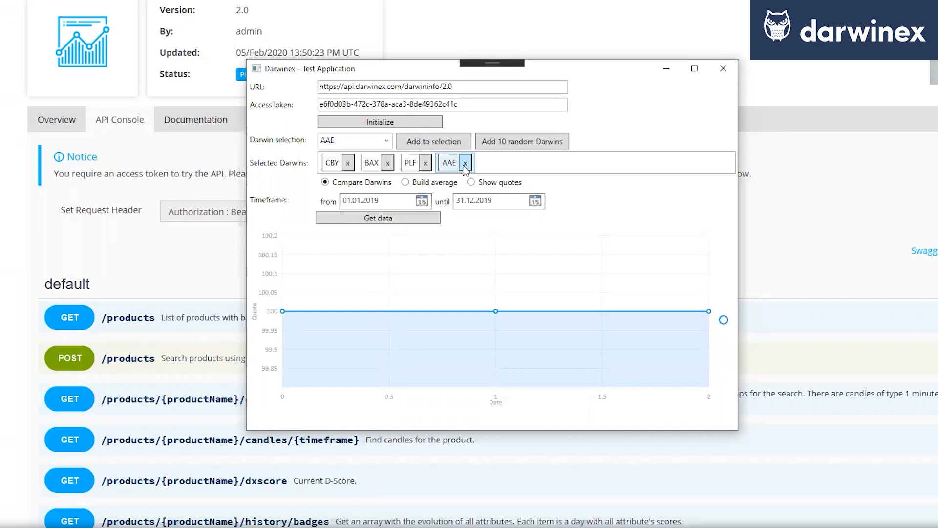
# - Remove AAE, add ten random Darwins, then remove the random ones like UBB and VVI
pyautogui.click(465, 163)
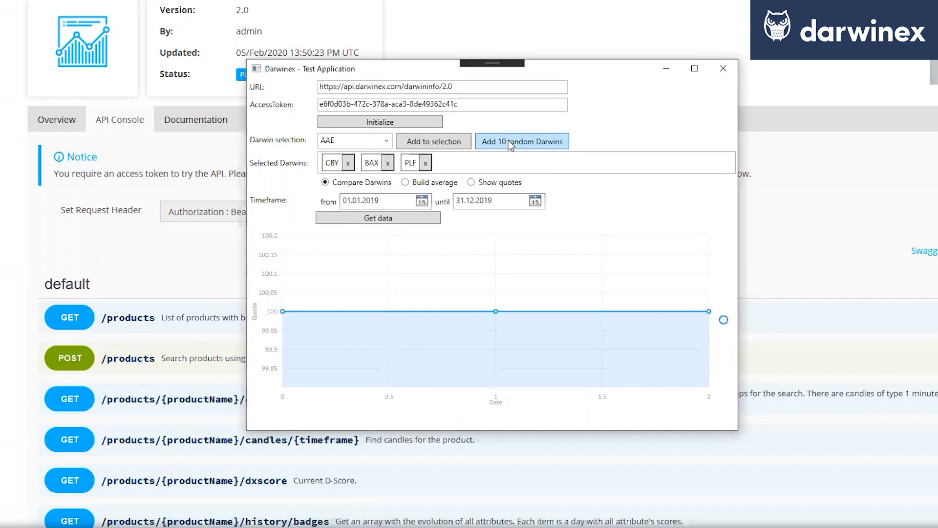
pyautogui.click(521, 140)
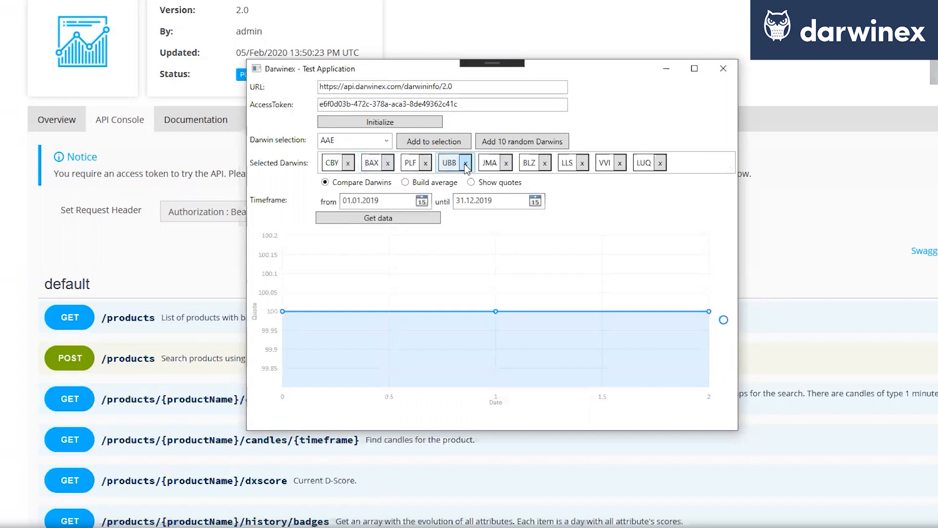
pyautogui.click(465, 162)
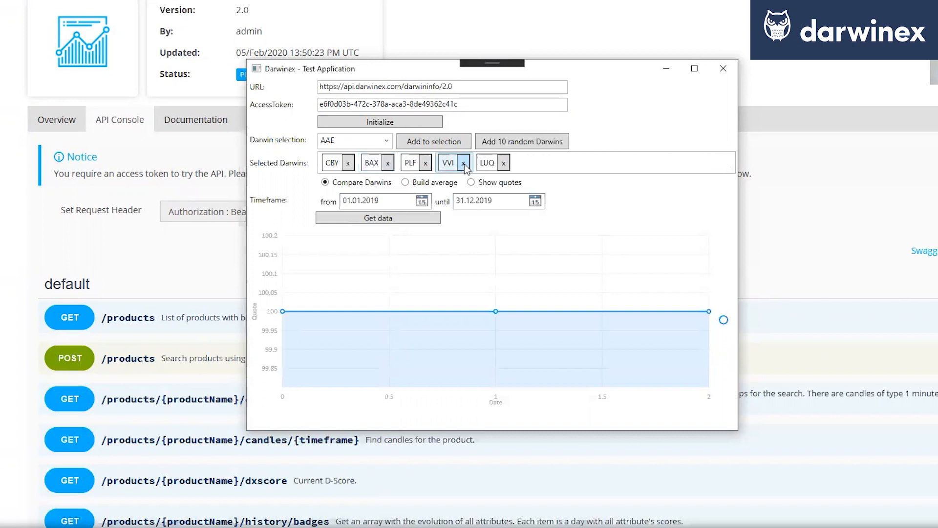
pyautogui.click(464, 162)
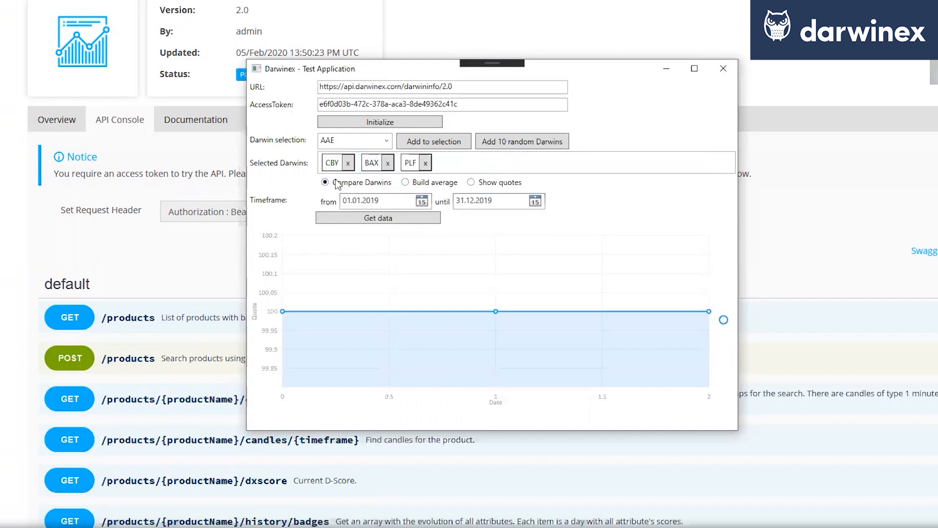
pyautogui.moveTo(359, 186)
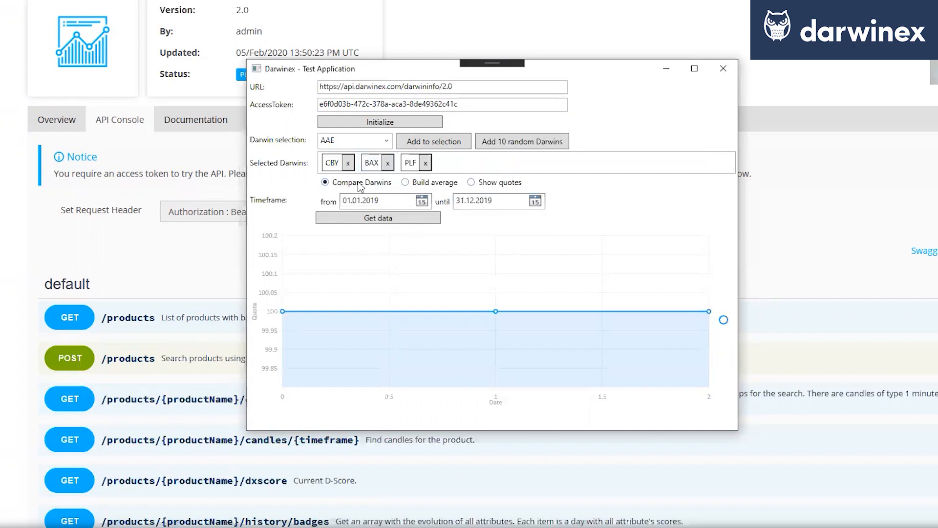
pyautogui.moveTo(422, 186)
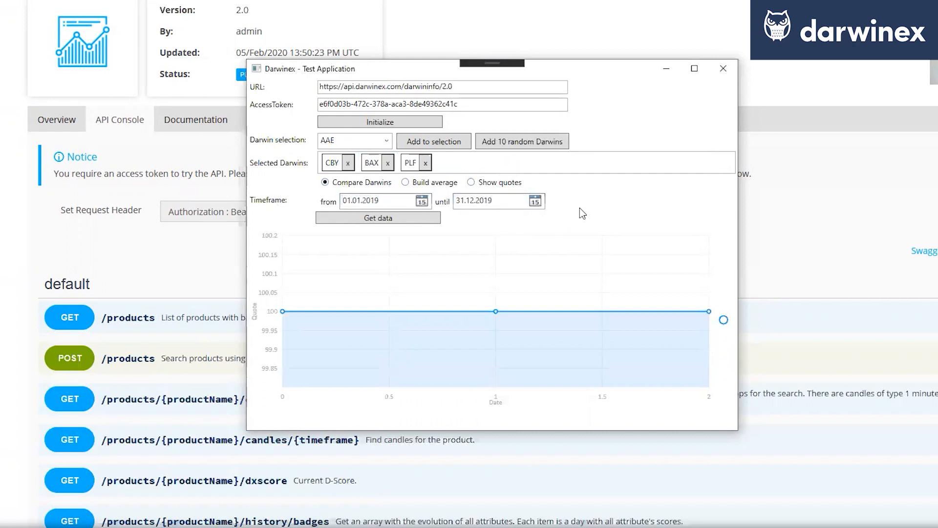
# - Fetch 2019 comparison data for CBY, BAX and PLF with Get data
pyautogui.click(377, 200)
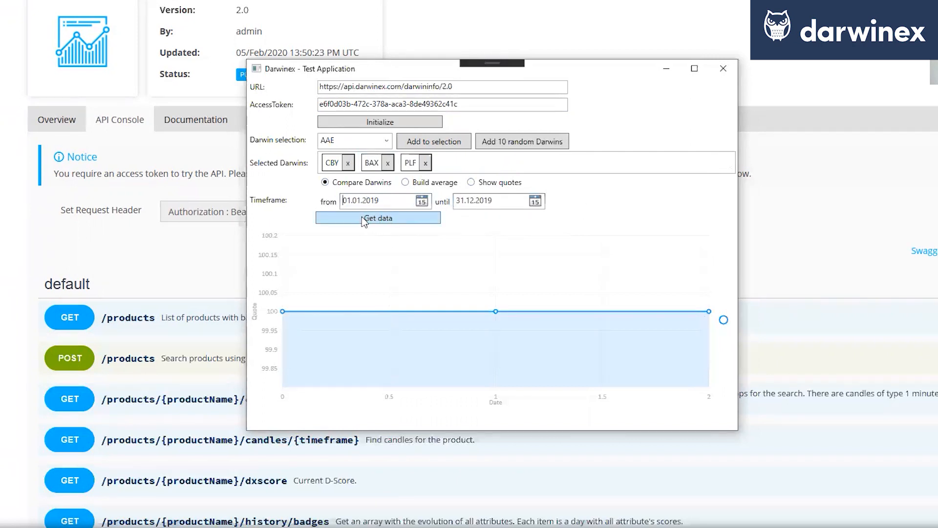
pyautogui.moveTo(596, 222)
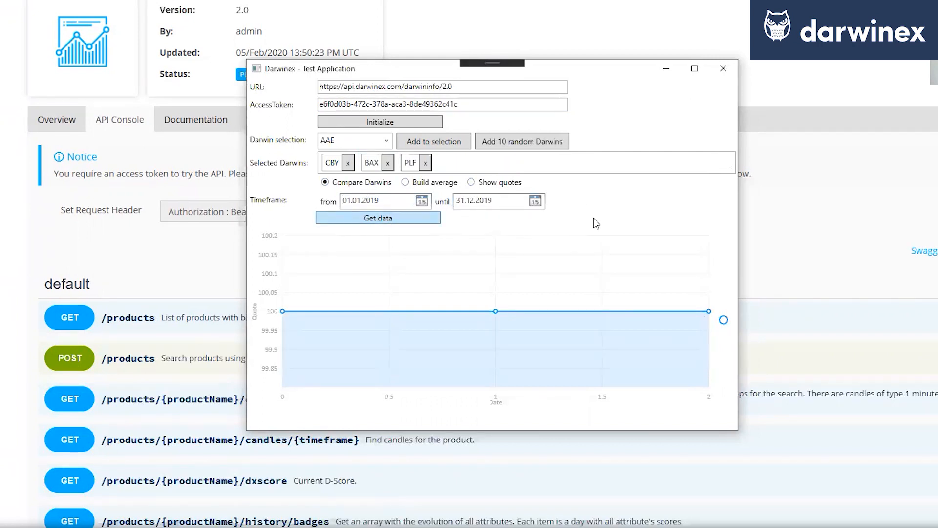
pyautogui.click(377, 217)
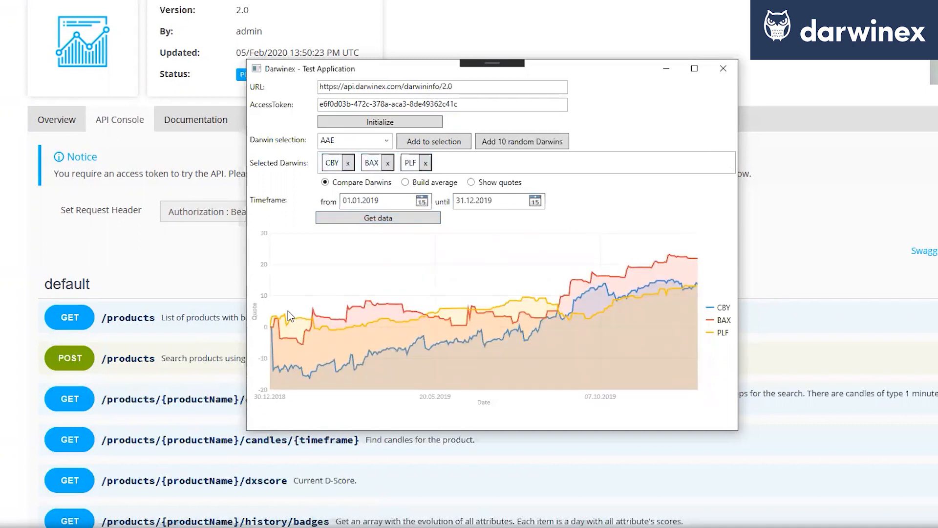
pyautogui.moveTo(627, 189)
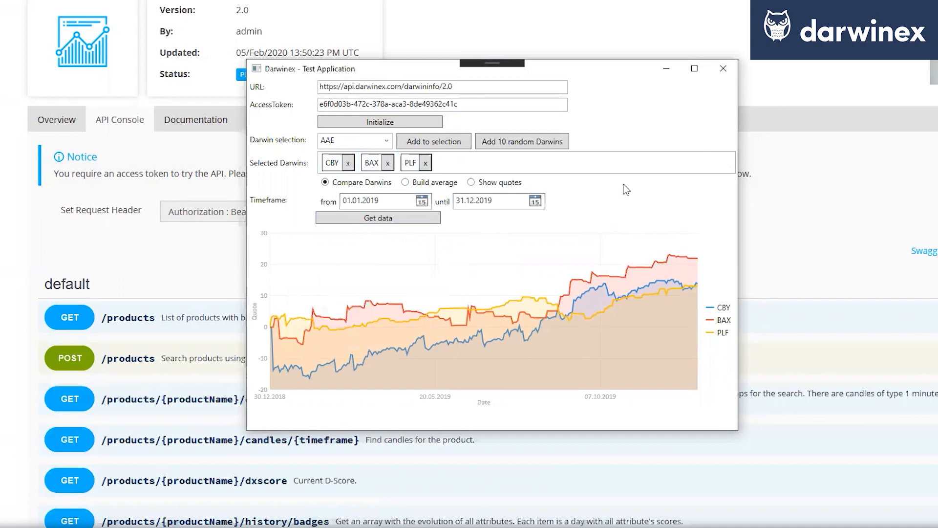
pyautogui.moveTo(509, 203)
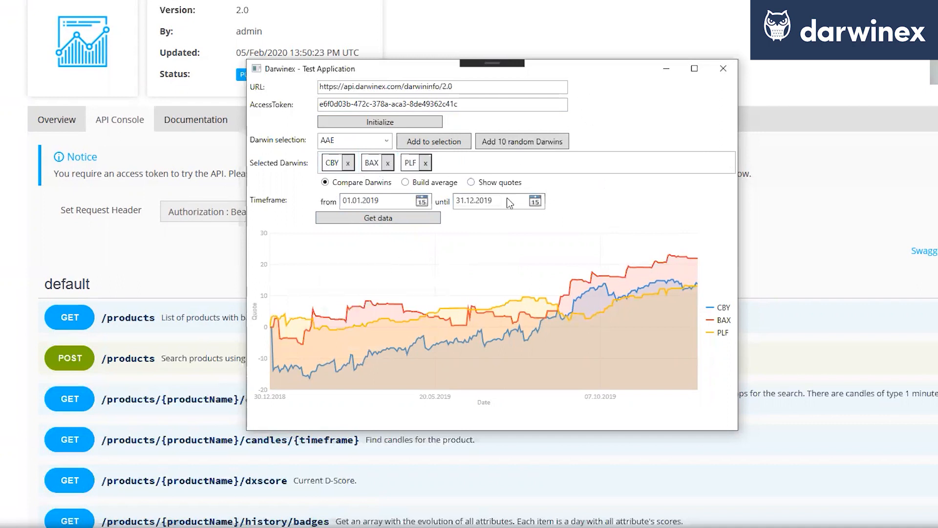
pyautogui.moveTo(566, 77)
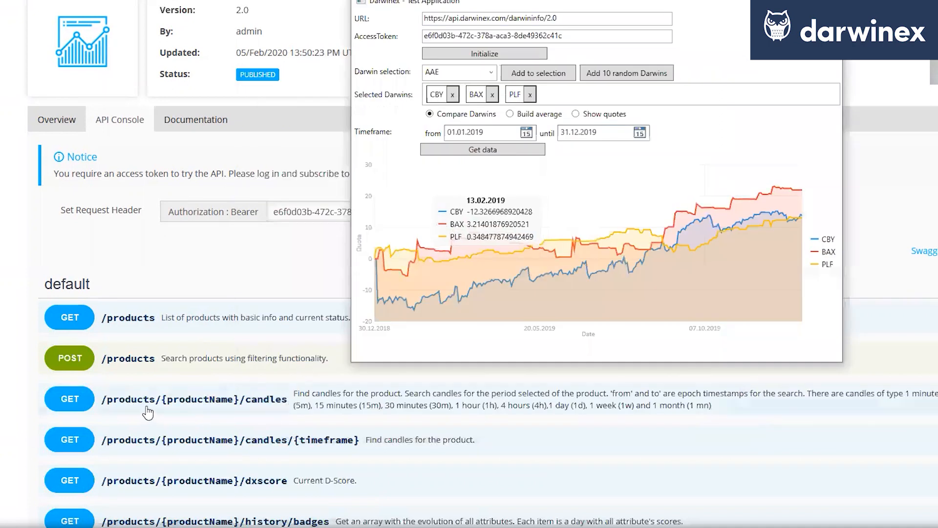
pyautogui.moveTo(278, 406)
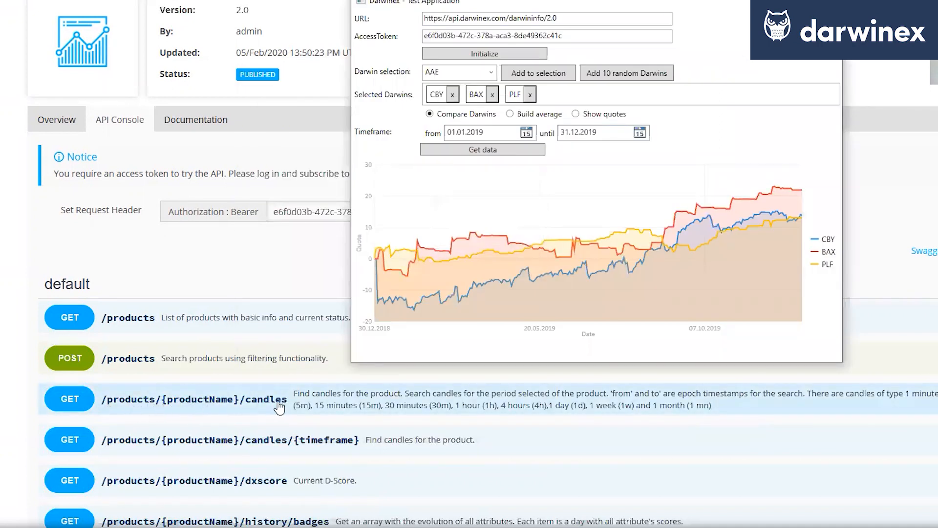
pyautogui.moveTo(195, 400)
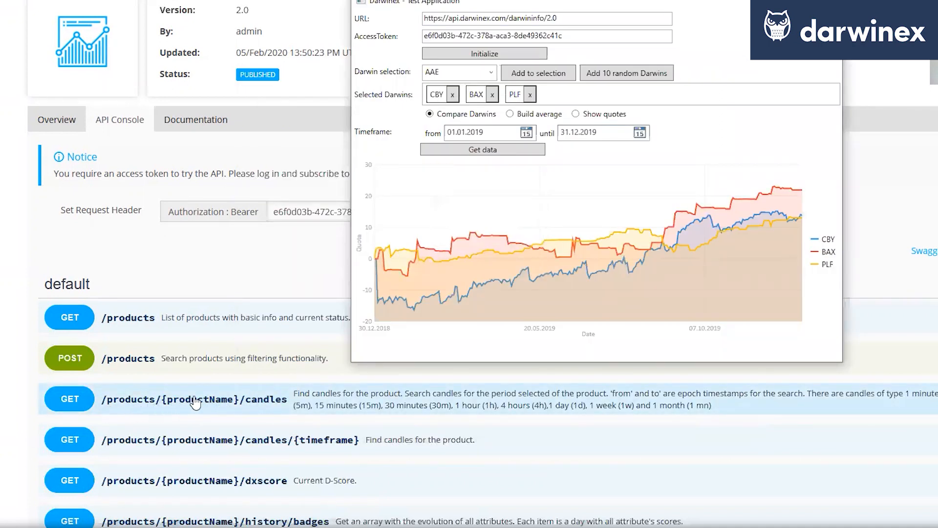
pyautogui.moveTo(251, 406)
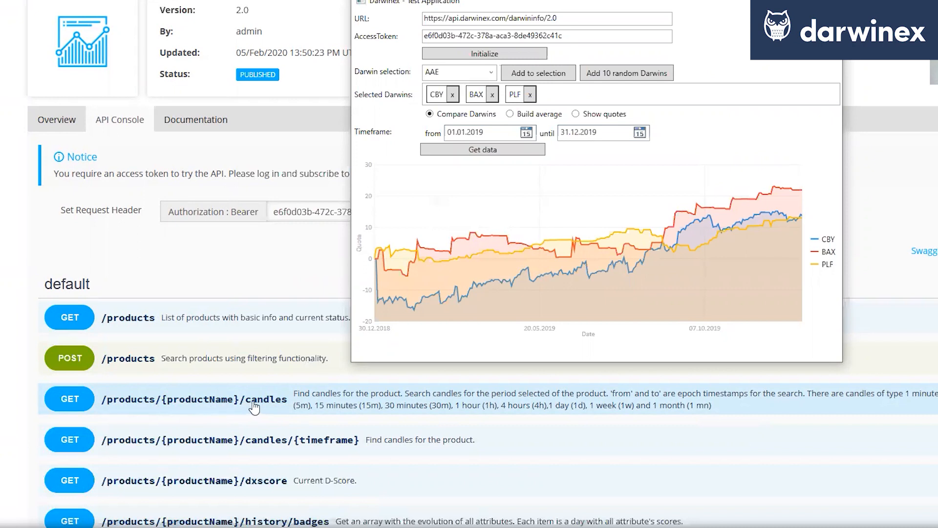
pyautogui.moveTo(299, 445)
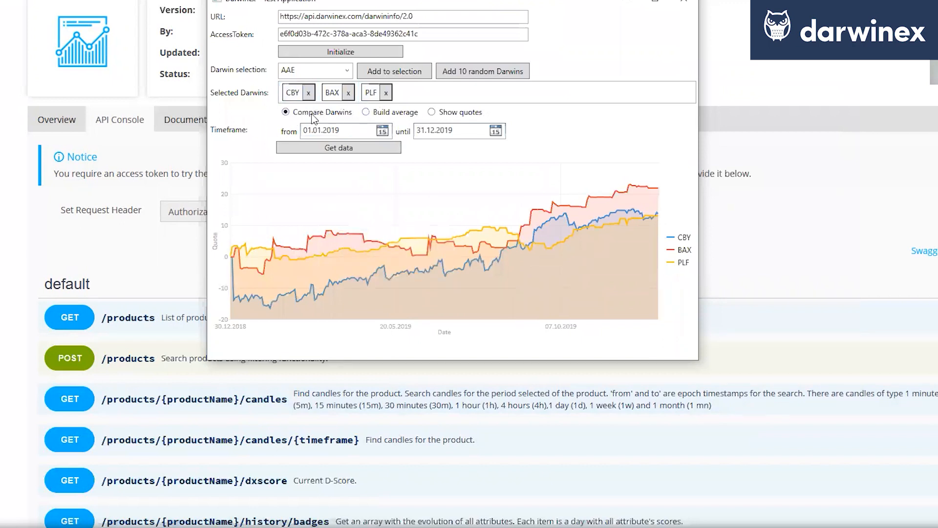
pyautogui.moveTo(233, 262)
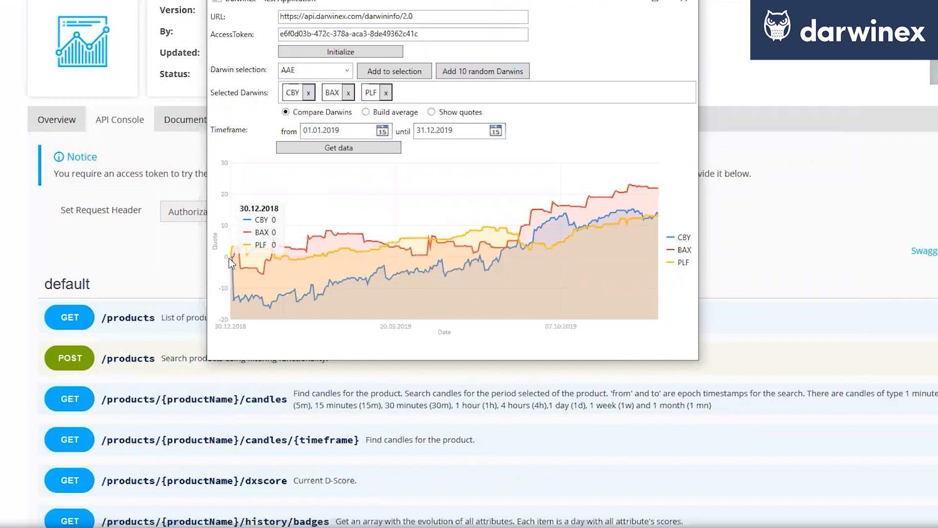
pyautogui.moveTo(658, 207)
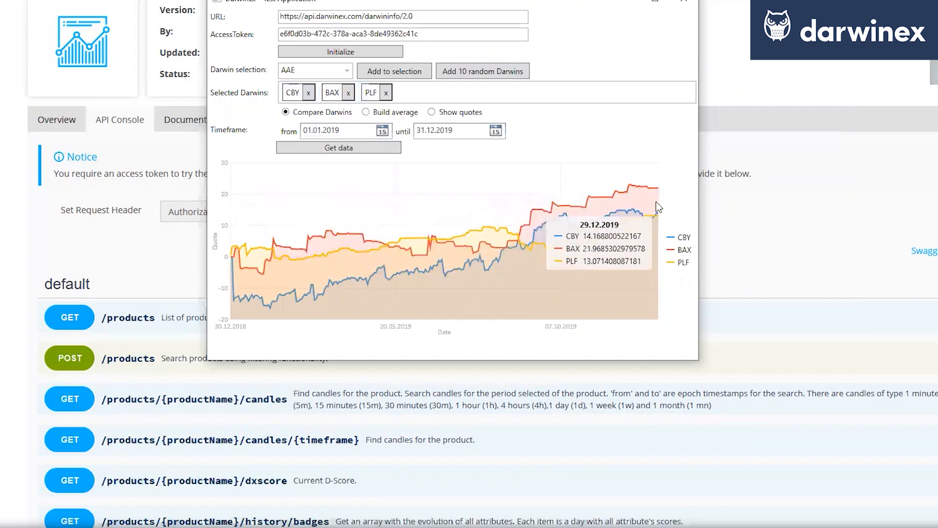
pyautogui.moveTo(691, 214)
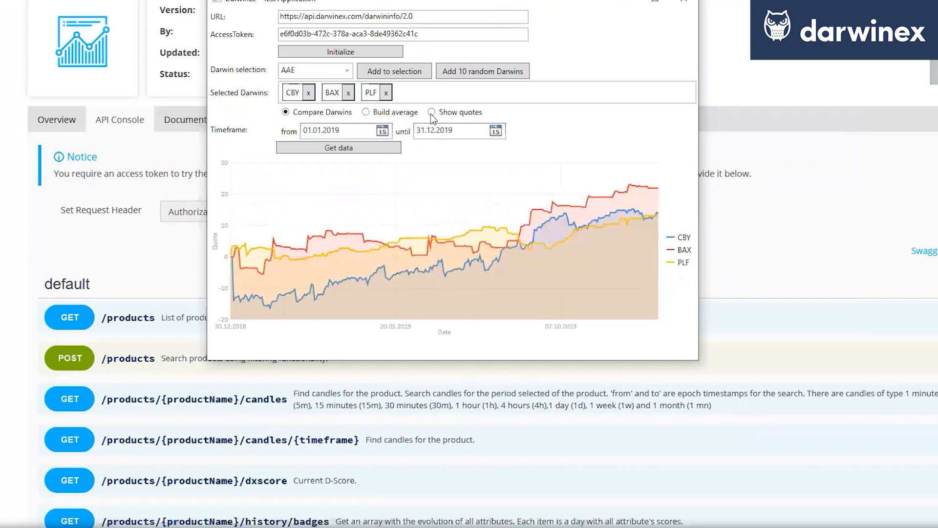
# - Choose Show quotes as the chart mode for the 2019 CBY, BAX, PLF chart
pyautogui.click(430, 111)
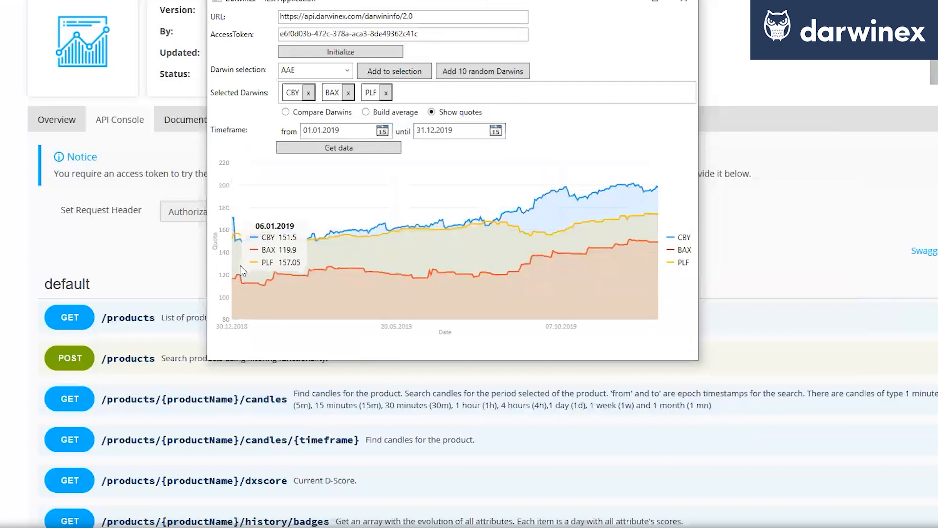
pyautogui.moveTo(240, 245)
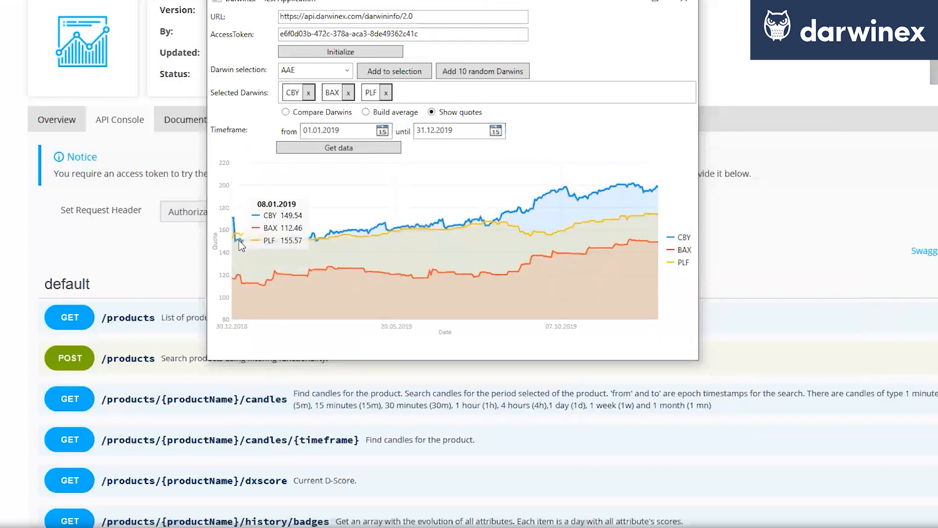
pyautogui.moveTo(234, 230)
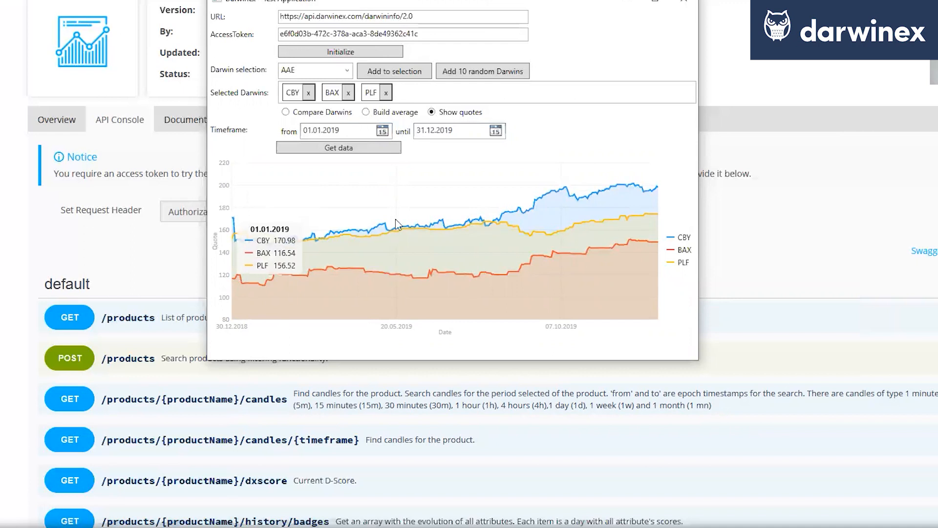
pyautogui.moveTo(591, 219)
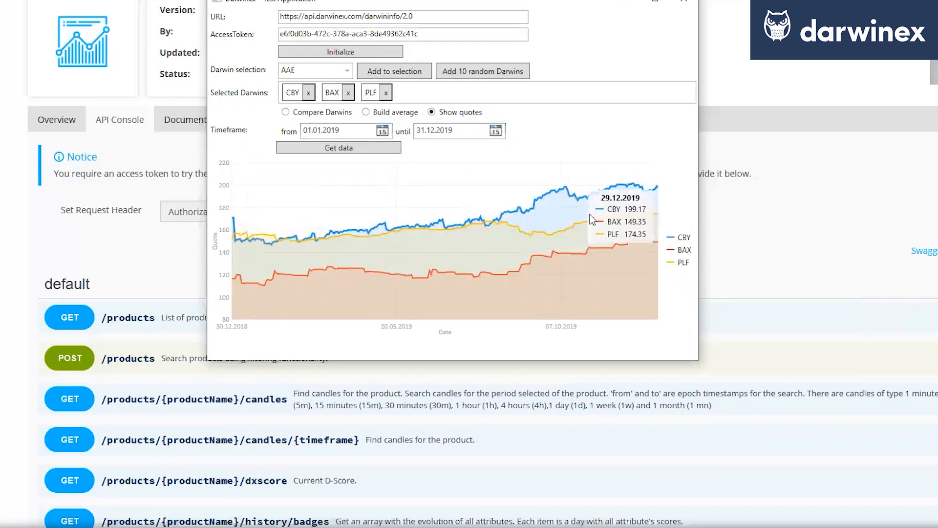
pyautogui.moveTo(344, 260)
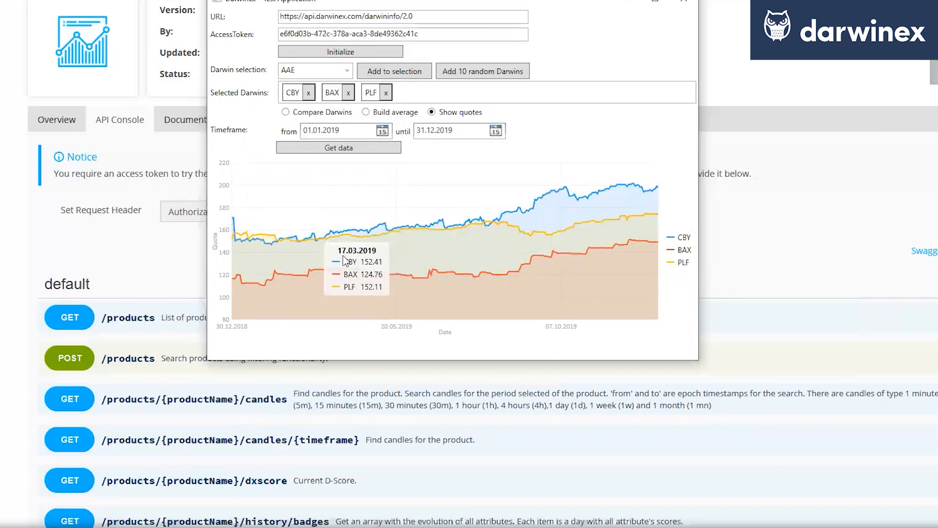
pyautogui.moveTo(233, 244)
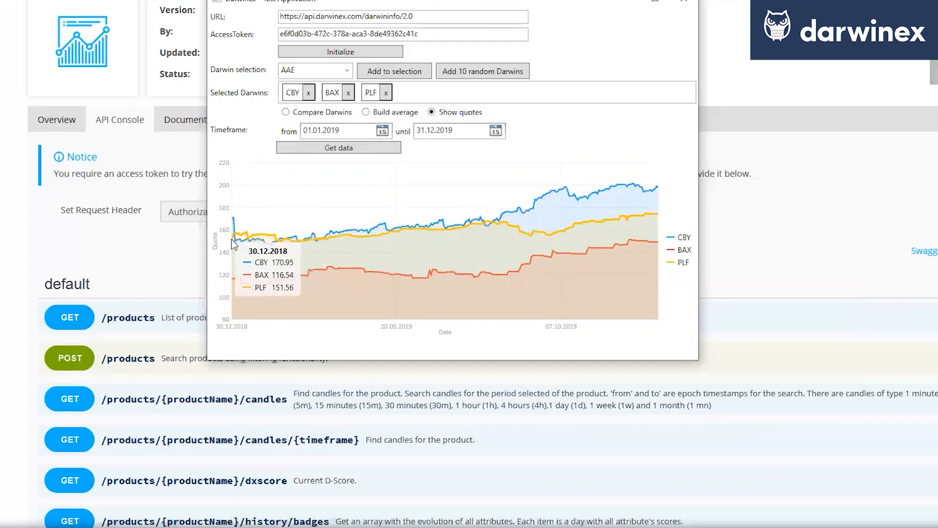
pyautogui.moveTo(657, 219)
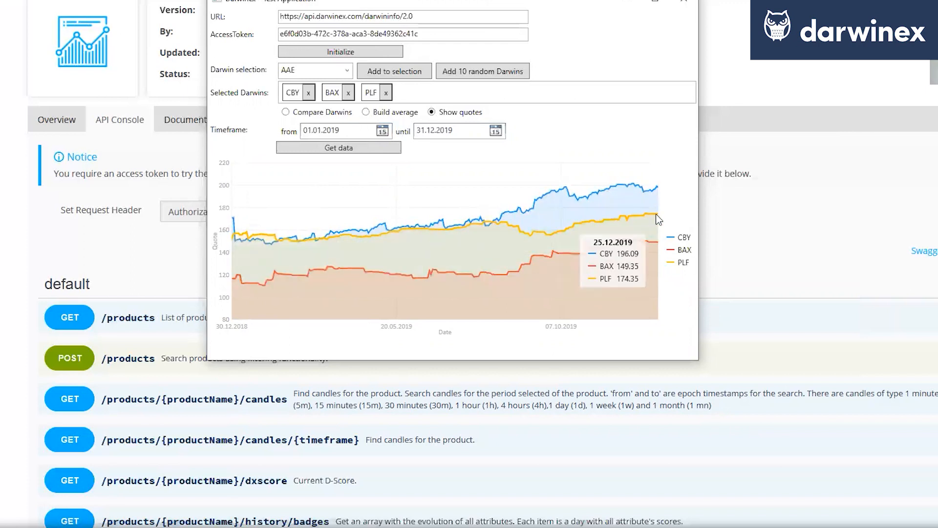
pyautogui.moveTo(656, 217)
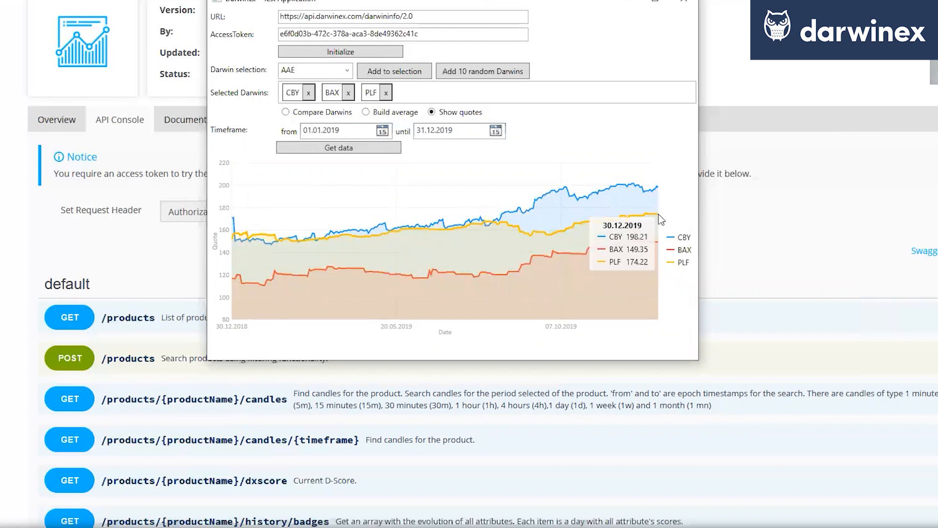
# - Reload the chart in Compare Darwins mode for CBY, BAX and PLF across 2019
pyautogui.click(285, 111)
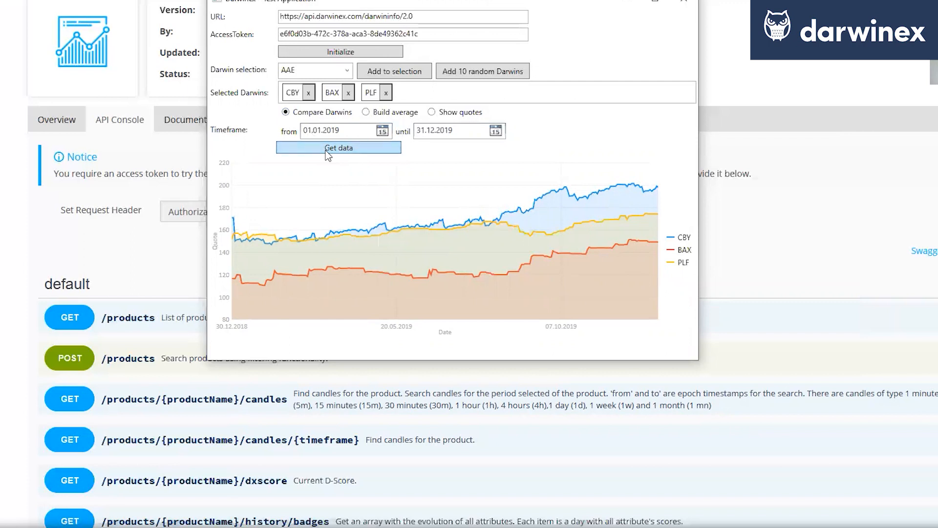
pyautogui.click(338, 148)
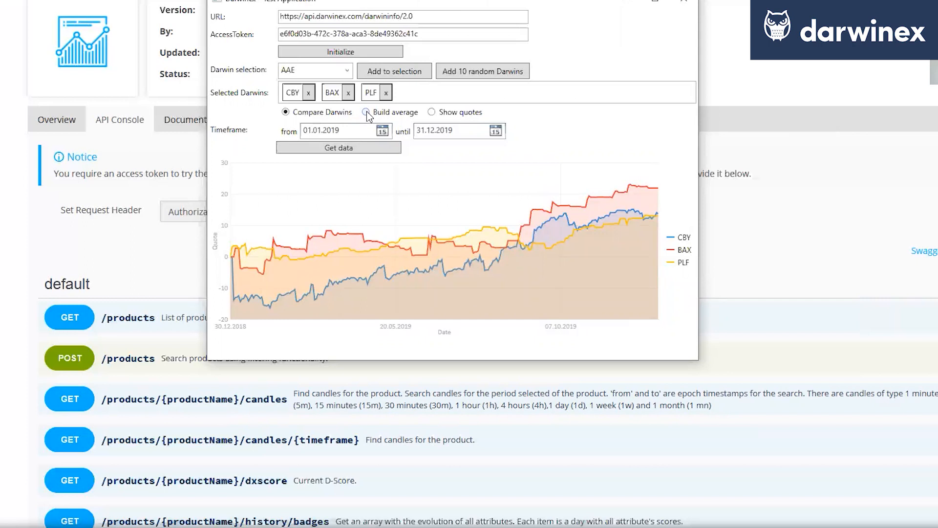
# - Plot a single Build average curve of CBY, BAX and PLF for 2019
pyautogui.click(365, 111)
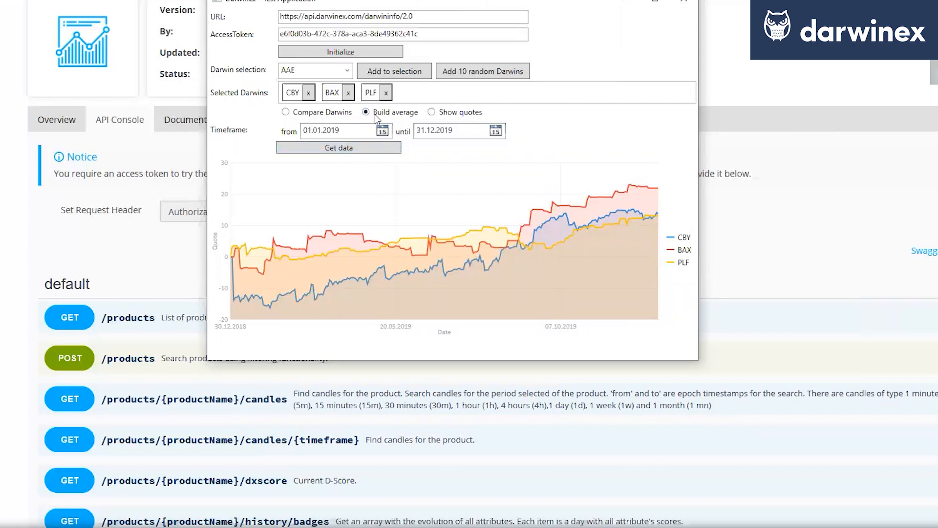
pyautogui.moveTo(571, 200)
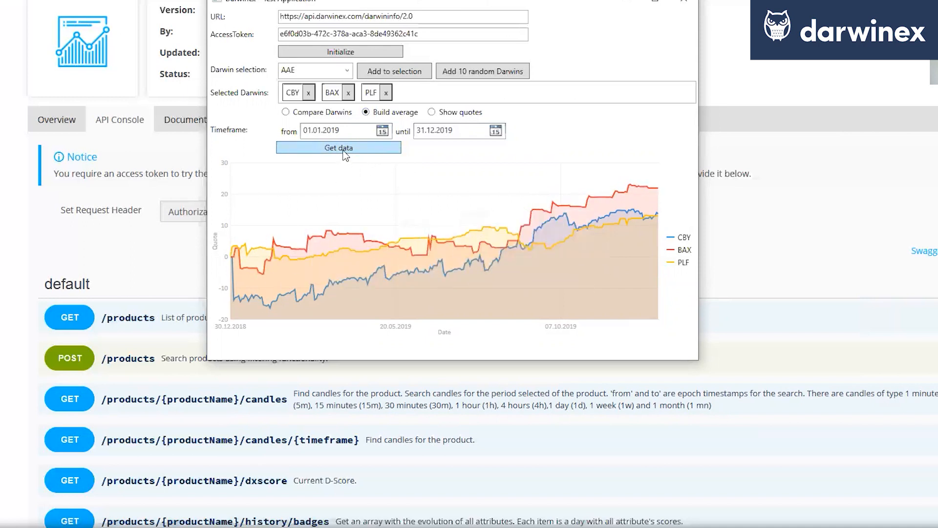
pyautogui.click(339, 147)
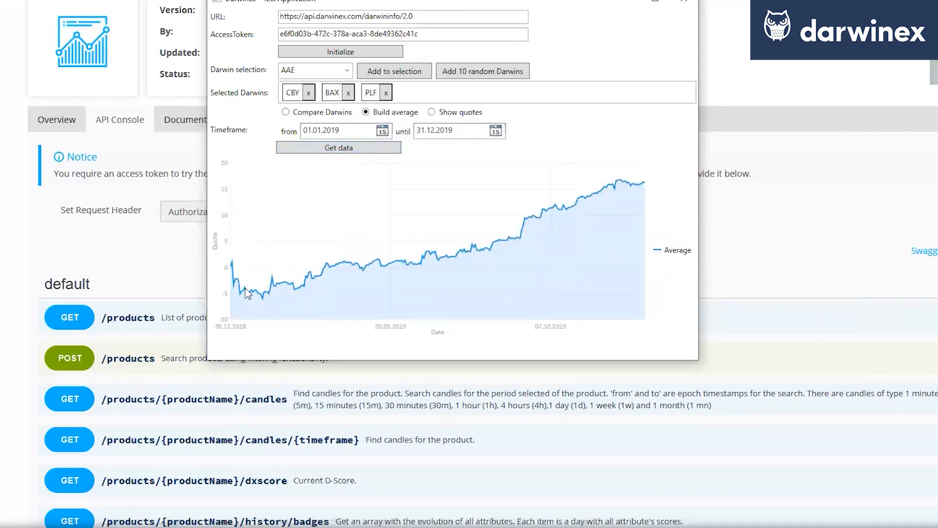
pyautogui.moveTo(657, 137)
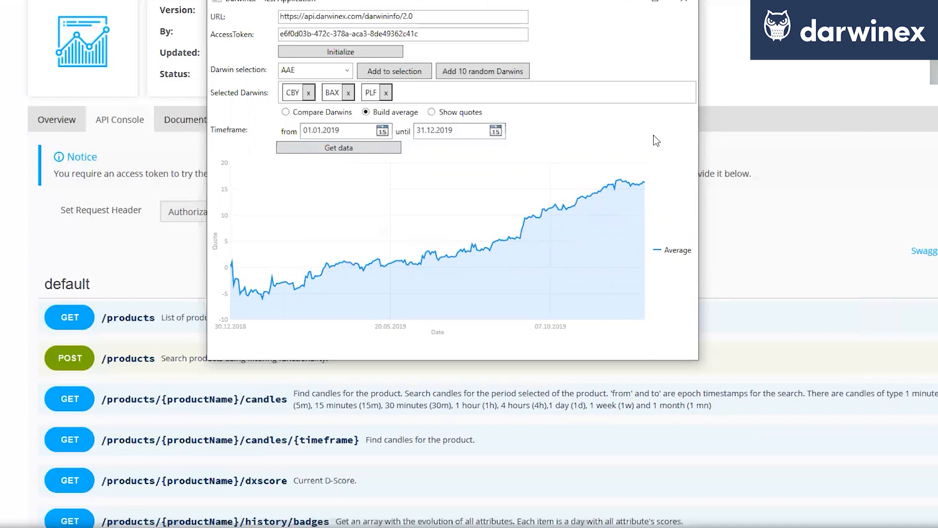
pyautogui.moveTo(650, 143)
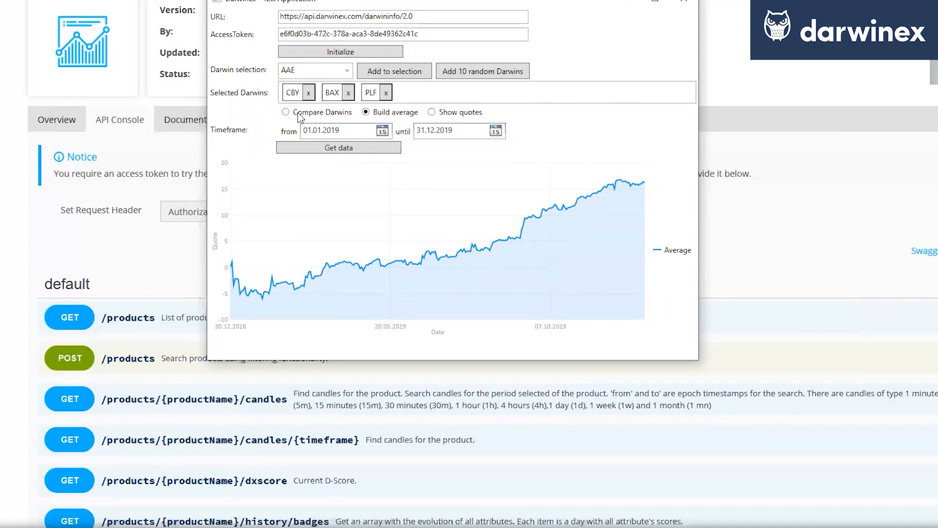
pyautogui.moveTo(318, 116)
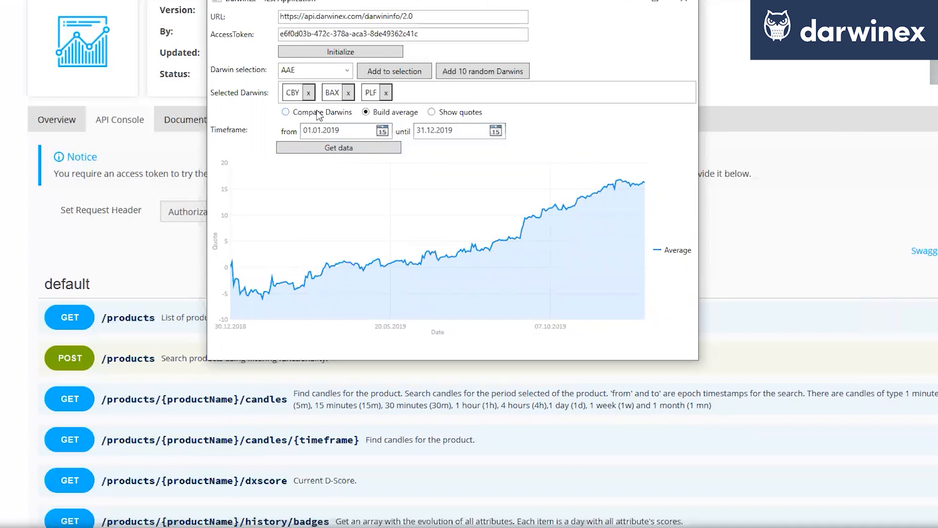
pyautogui.moveTo(387, 124)
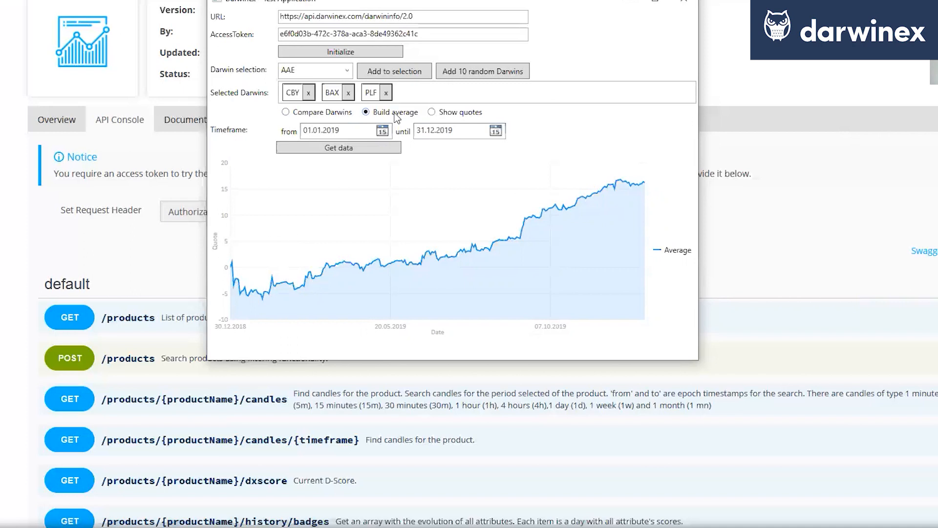
pyautogui.moveTo(561, 138)
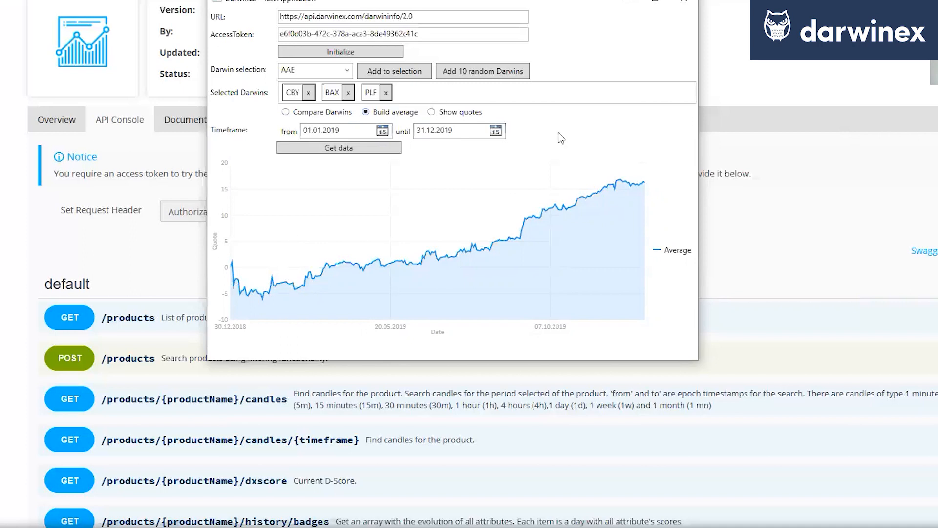
pyautogui.moveTo(563, 130)
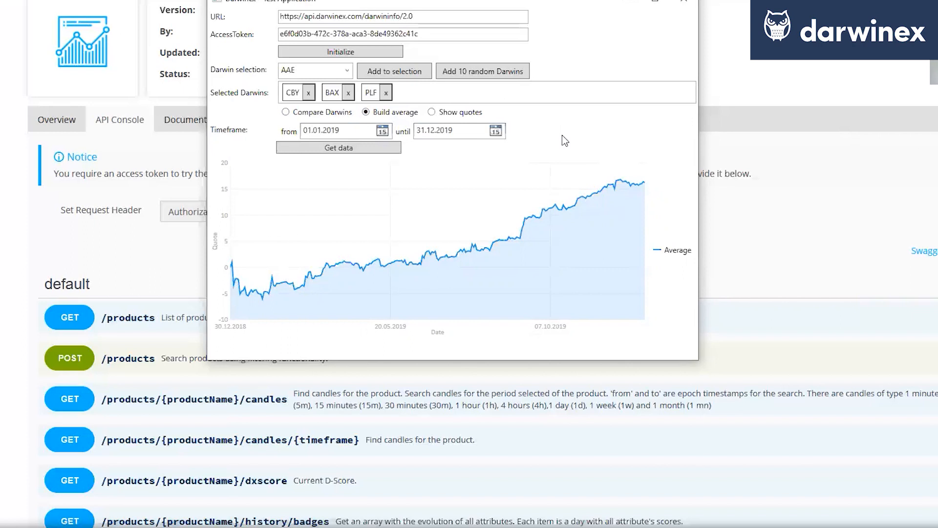
pyautogui.moveTo(583, 142)
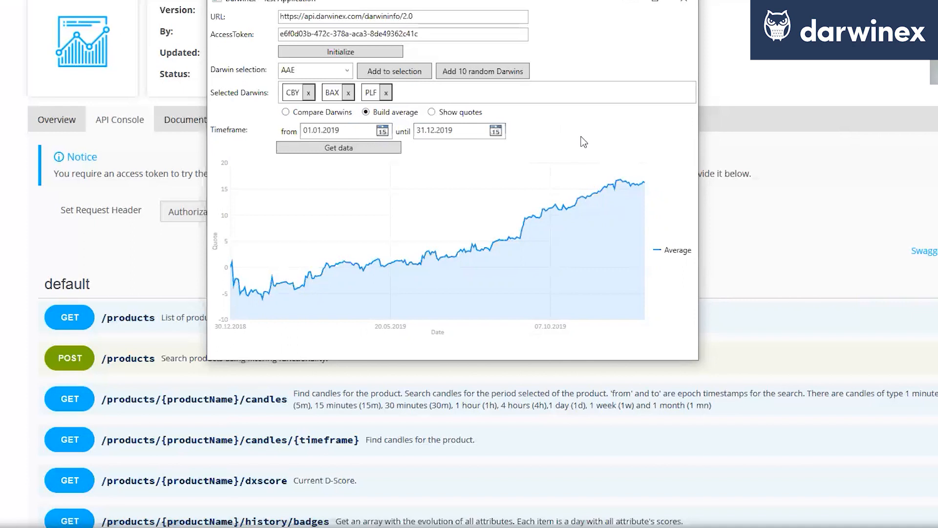
pyautogui.moveTo(600, 142)
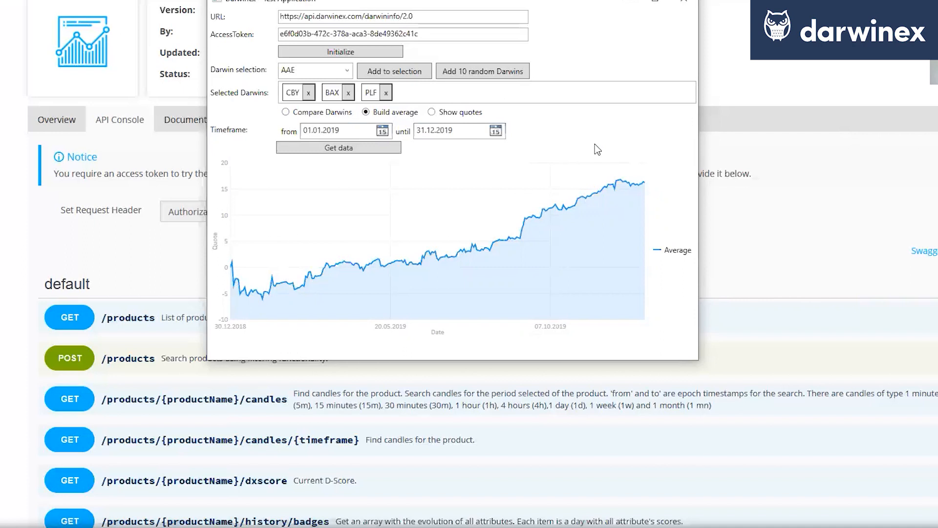
pyautogui.moveTo(593, 154)
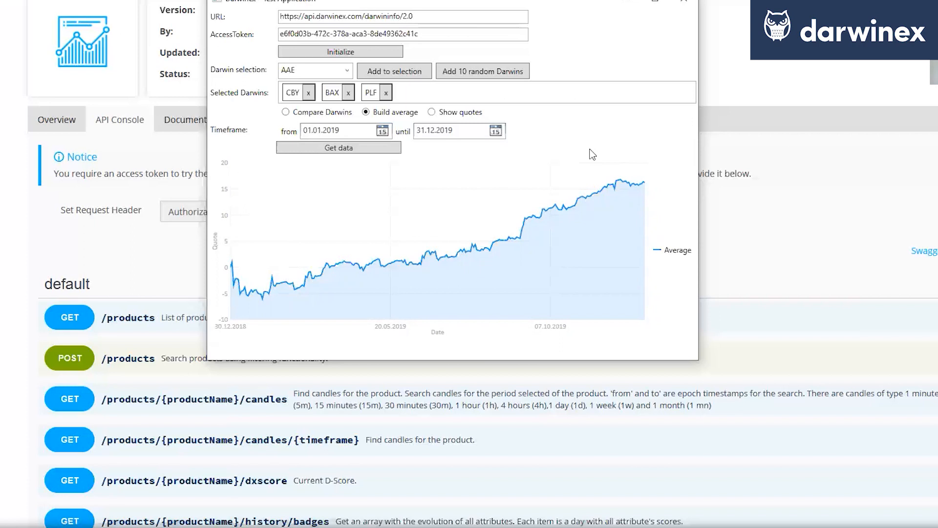
pyautogui.moveTo(567, 174)
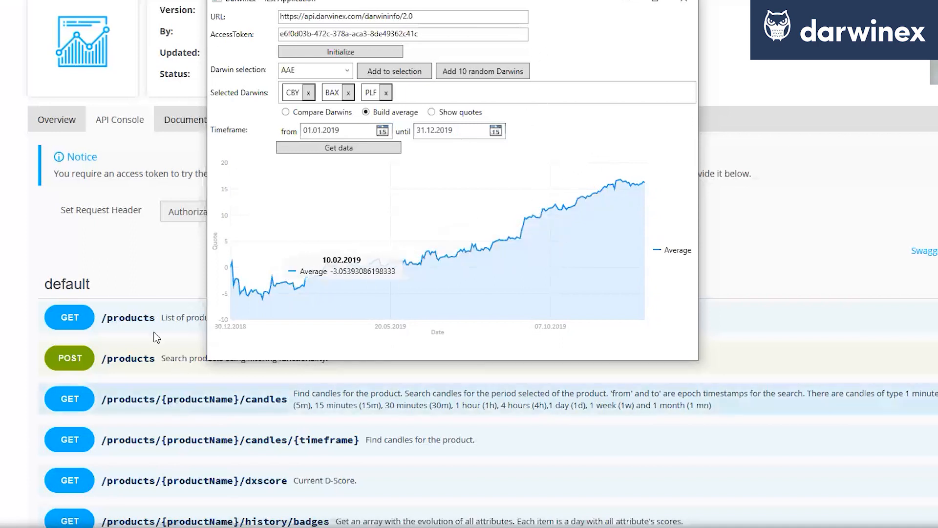
pyautogui.moveTo(167, 327)
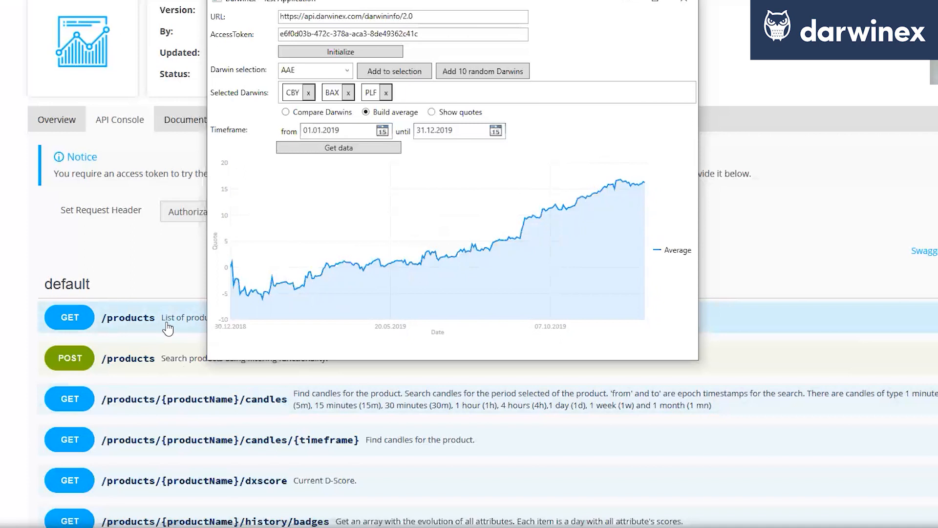
pyautogui.scroll(-3)
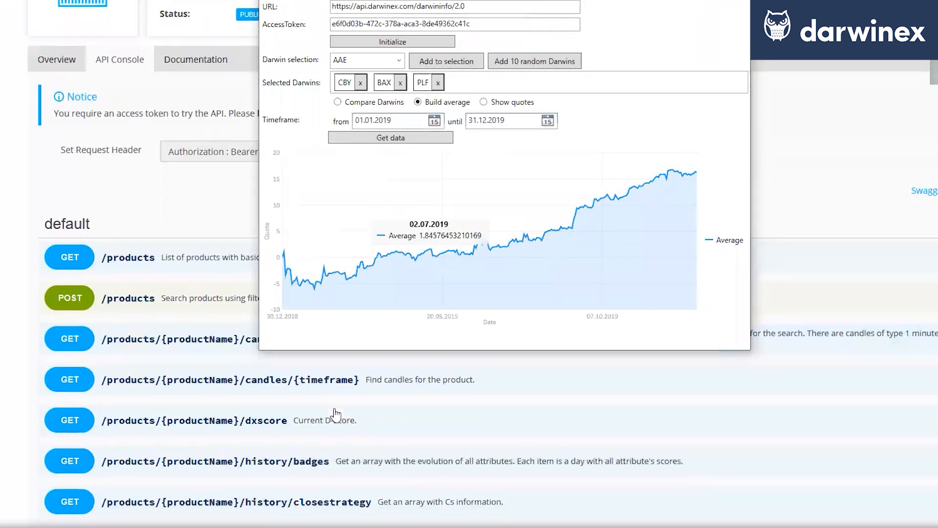
pyautogui.scroll(-3)
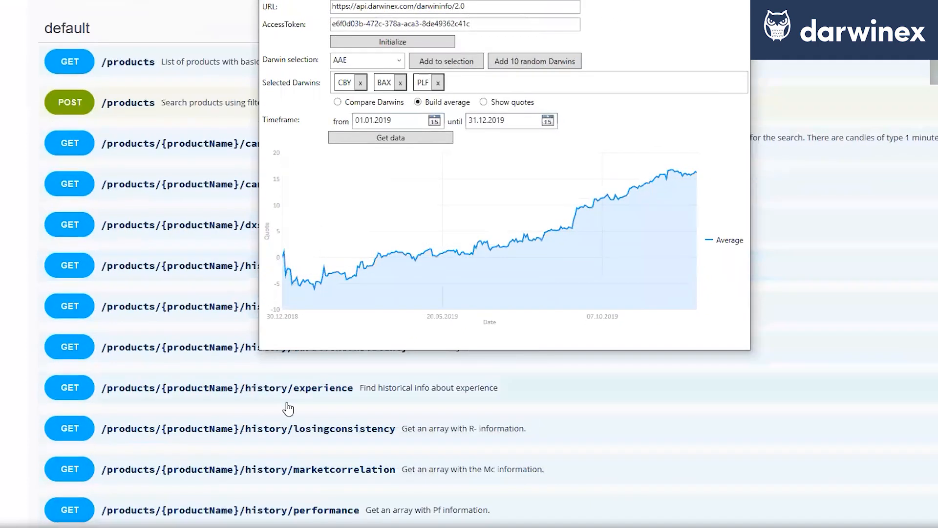
pyautogui.scroll(-3)
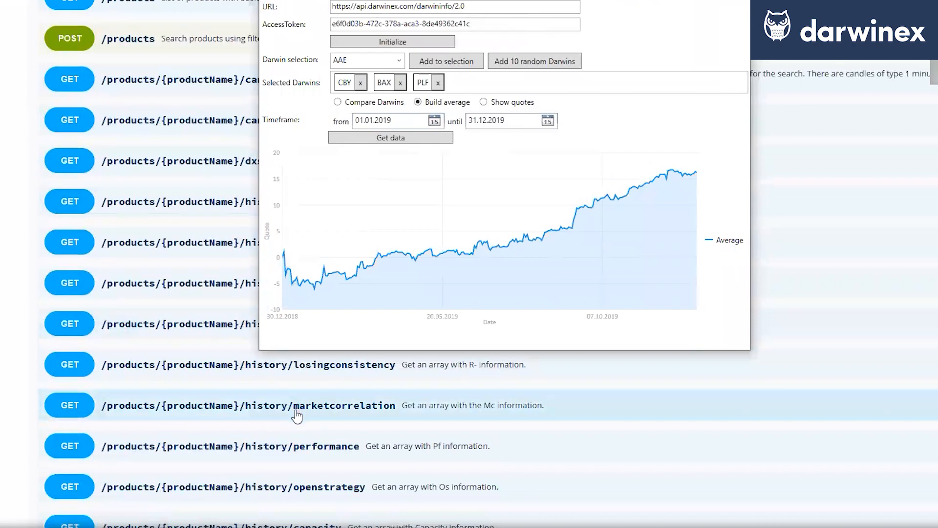
pyautogui.scroll(-3)
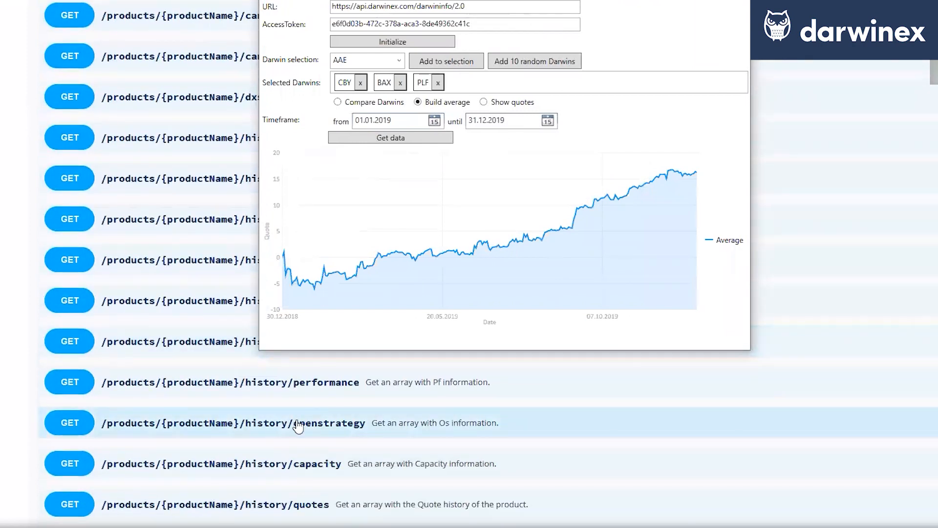
pyautogui.scroll(-3)
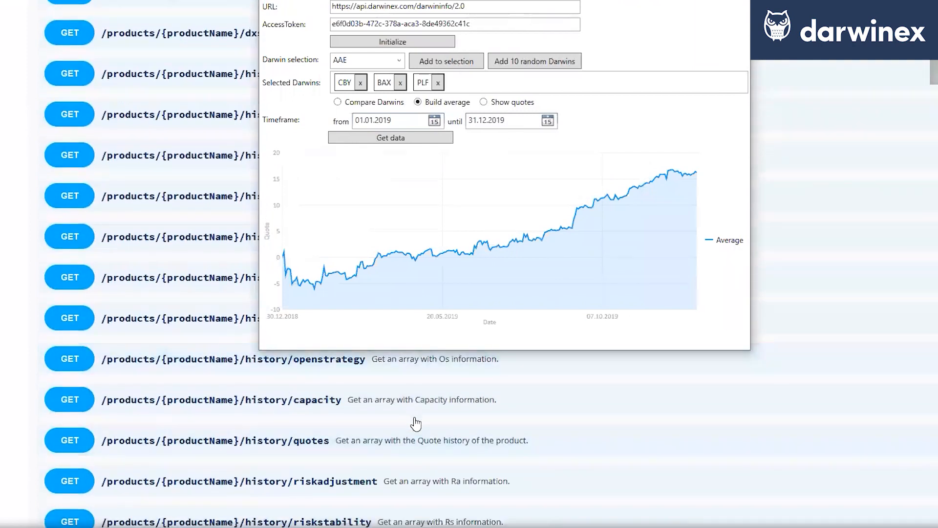
pyautogui.moveTo(449, 430)
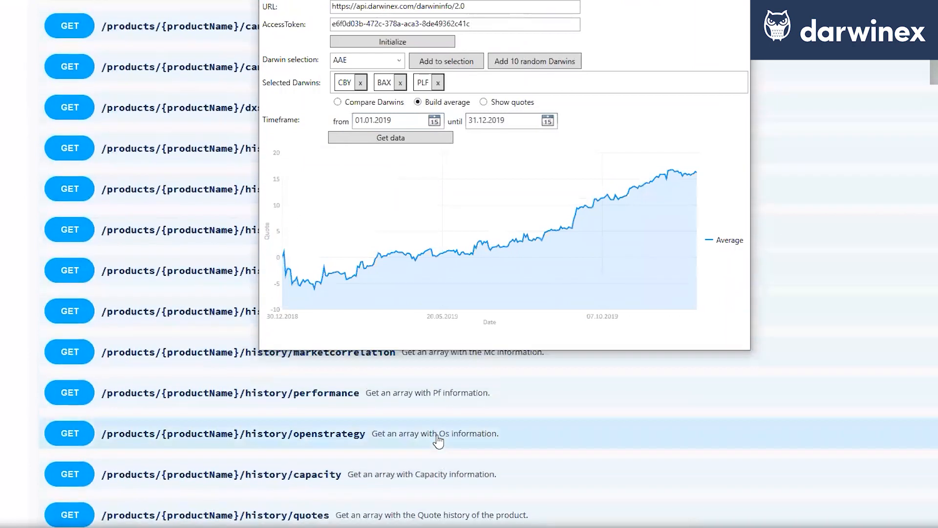
pyautogui.scroll(3)
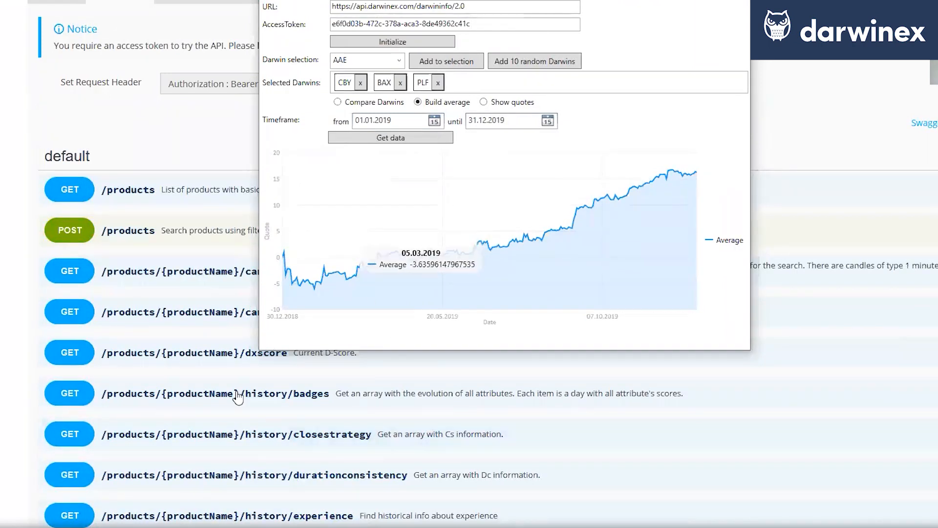
pyautogui.moveTo(425, 229)
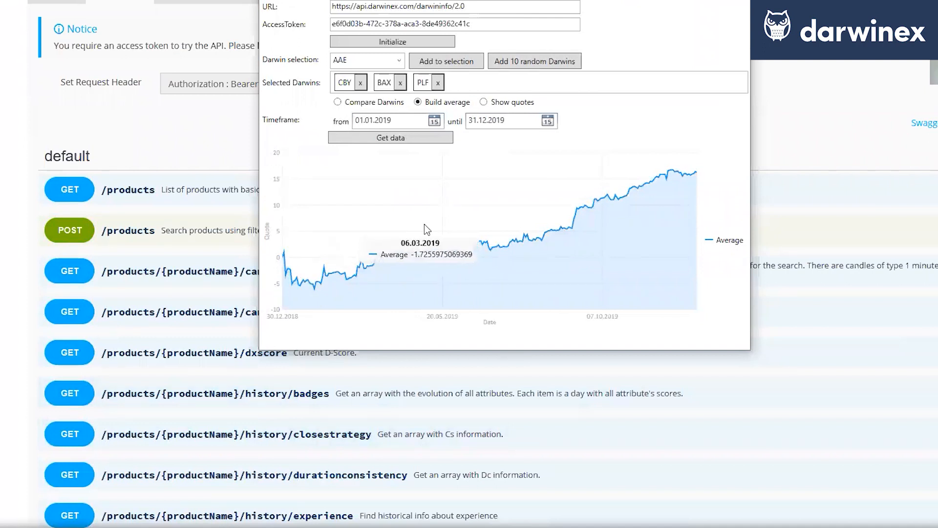
pyautogui.moveTo(603, 147)
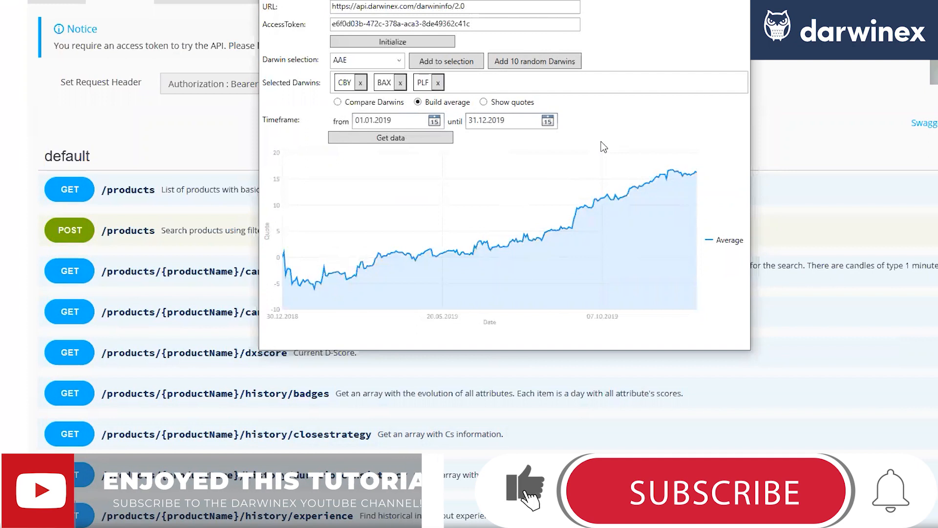
pyautogui.click(706, 491)
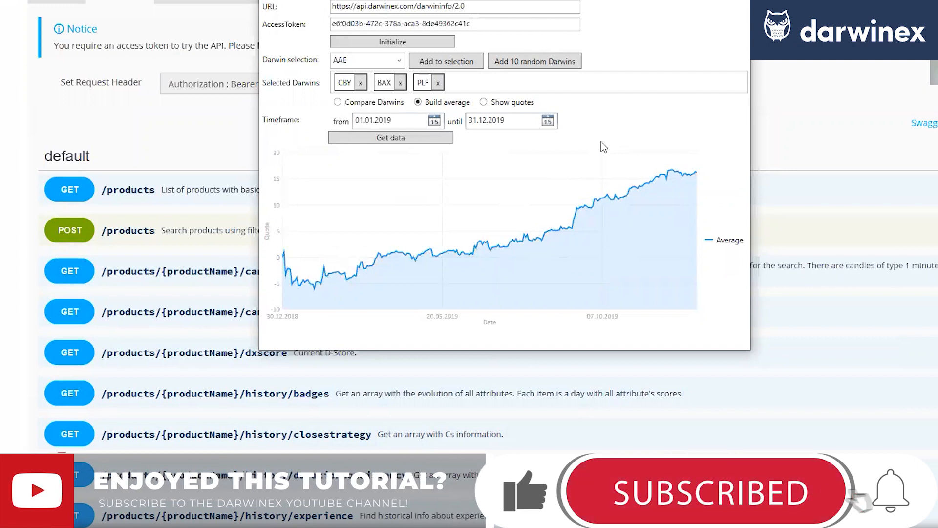